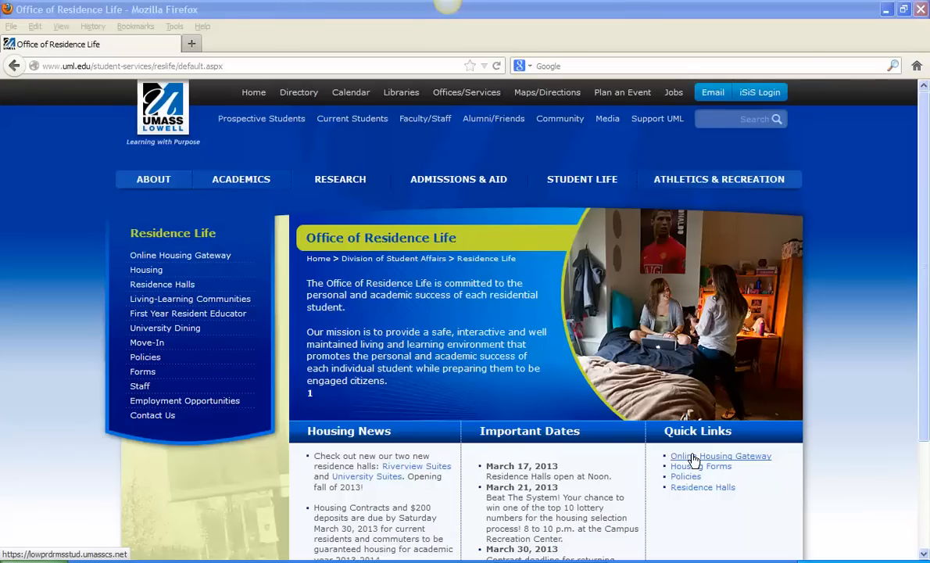
pyautogui.moveTo(414, 328)
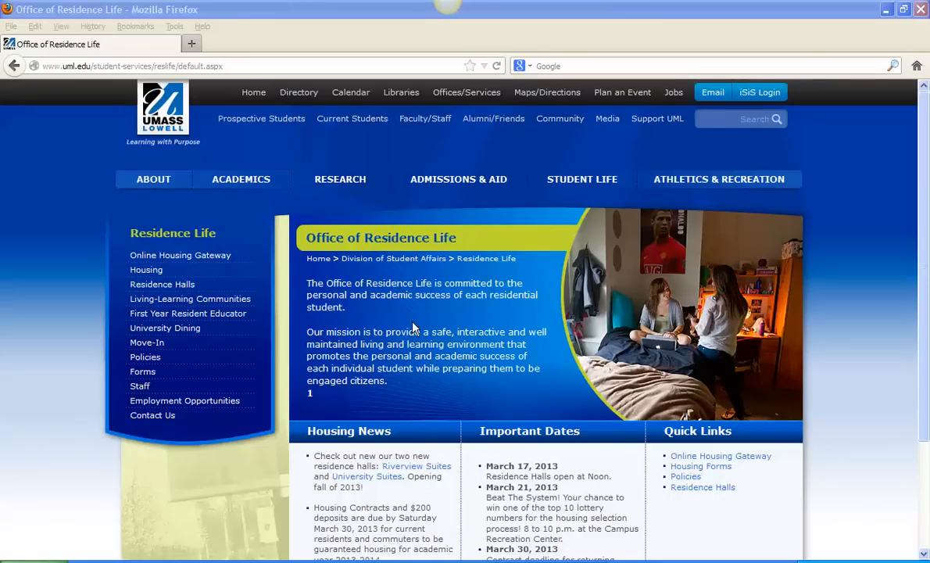
pyautogui.moveTo(386, 327)
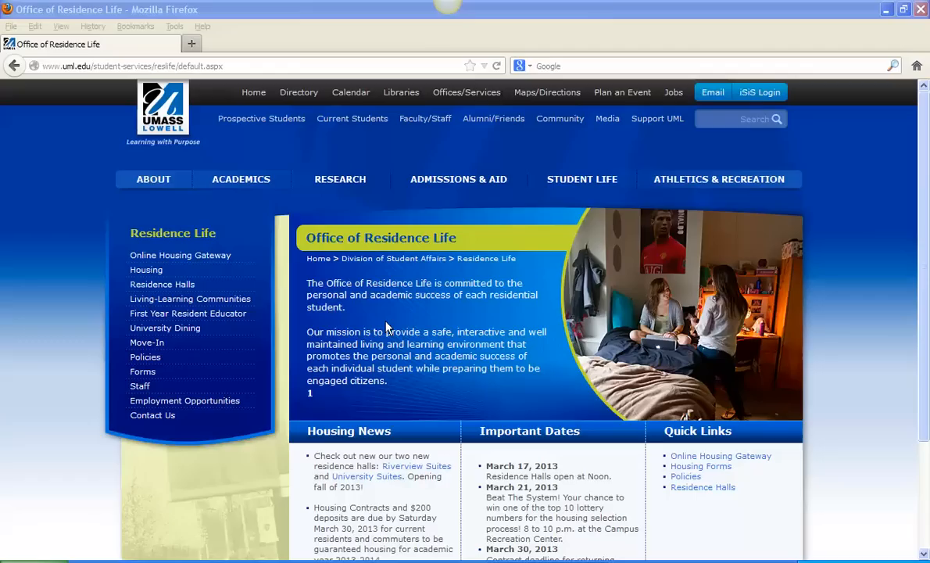
pyautogui.moveTo(421, 331)
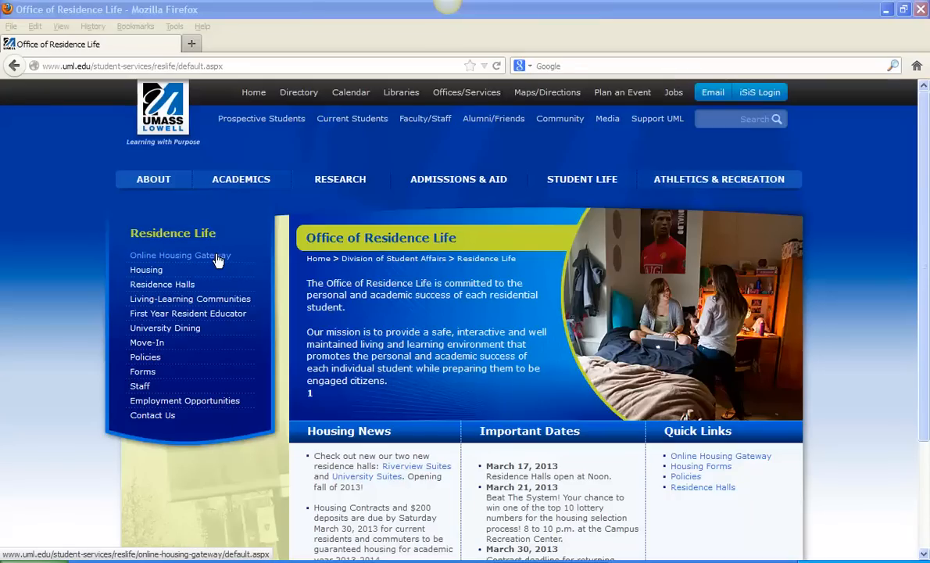
# Open the Online Housing Gateway page from the Residence Life sidebar
pyautogui.click(179, 255)
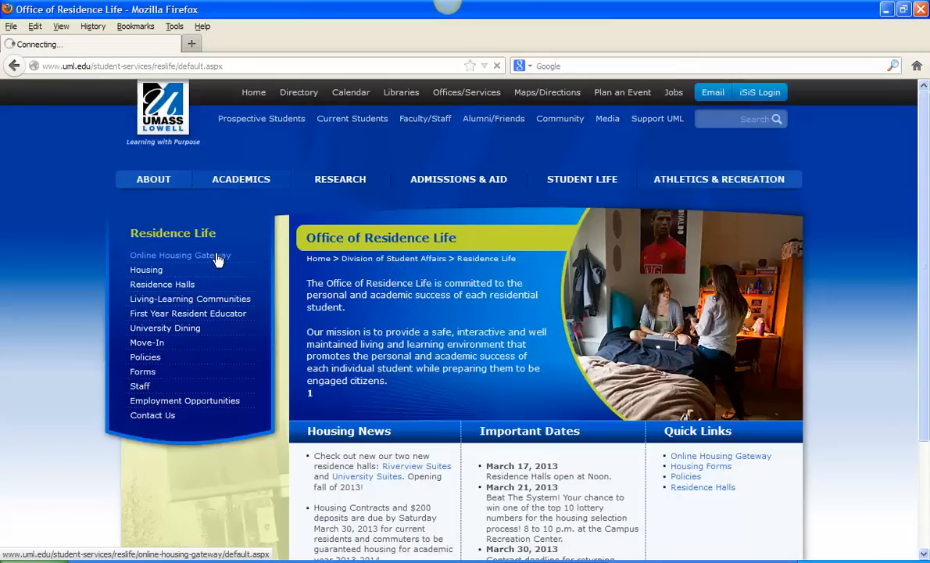
pyautogui.click(180, 254)
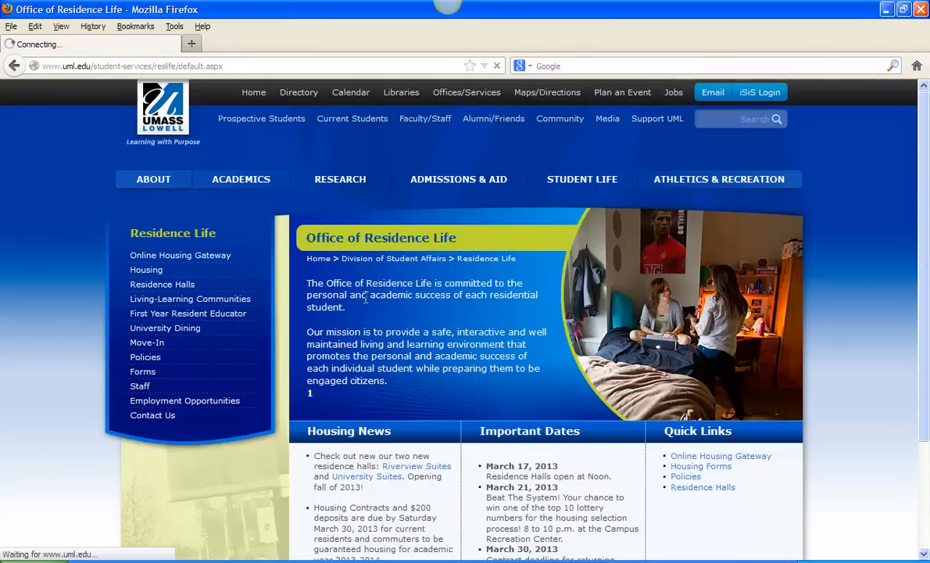
pyautogui.click(179, 254)
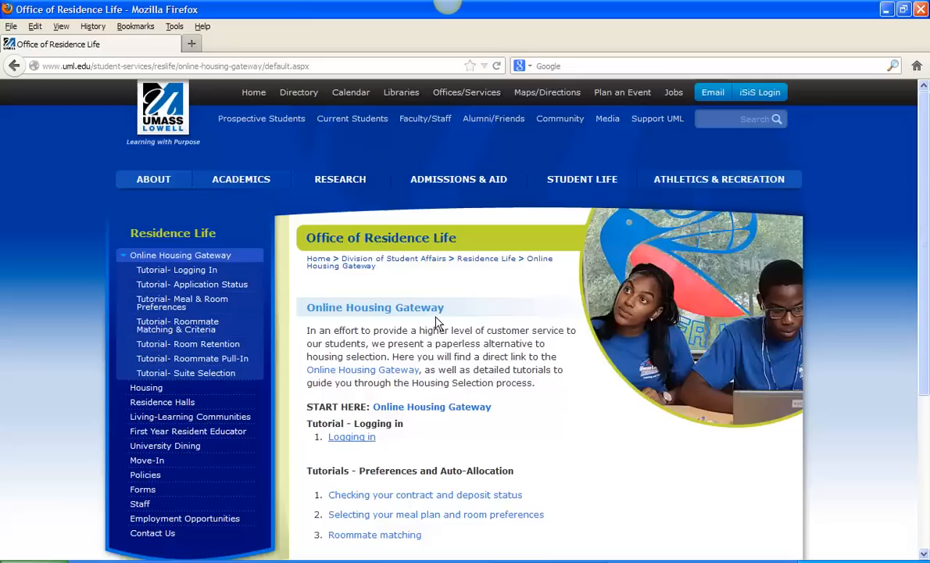
pyautogui.moveTo(522, 410)
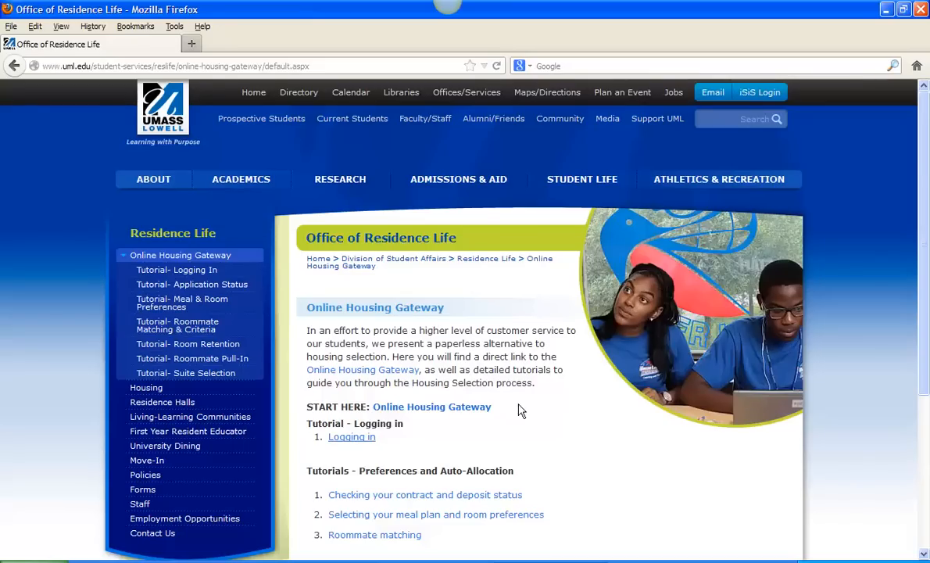
pyautogui.moveTo(416, 412)
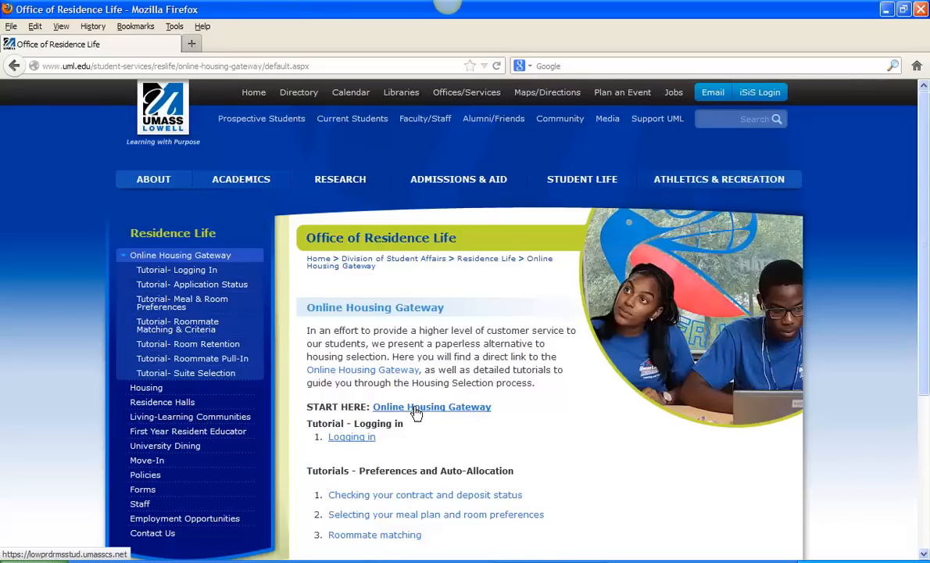
pyautogui.click(431, 407)
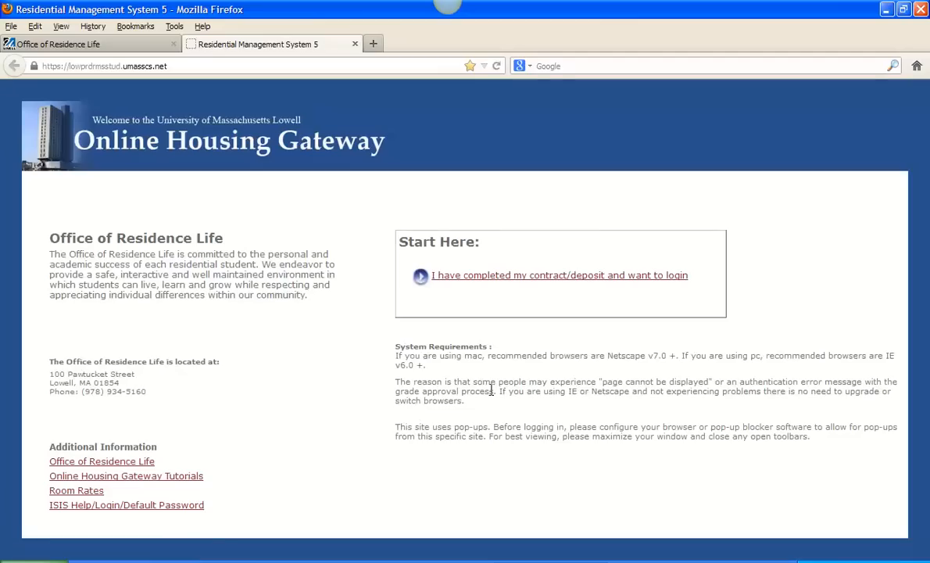
pyautogui.moveTo(401, 329)
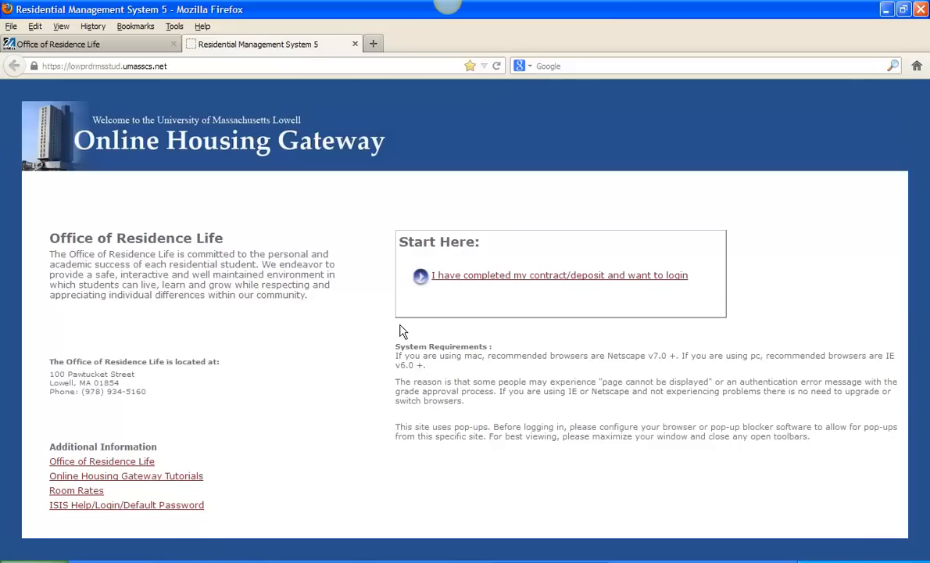
pyautogui.moveTo(449, 295)
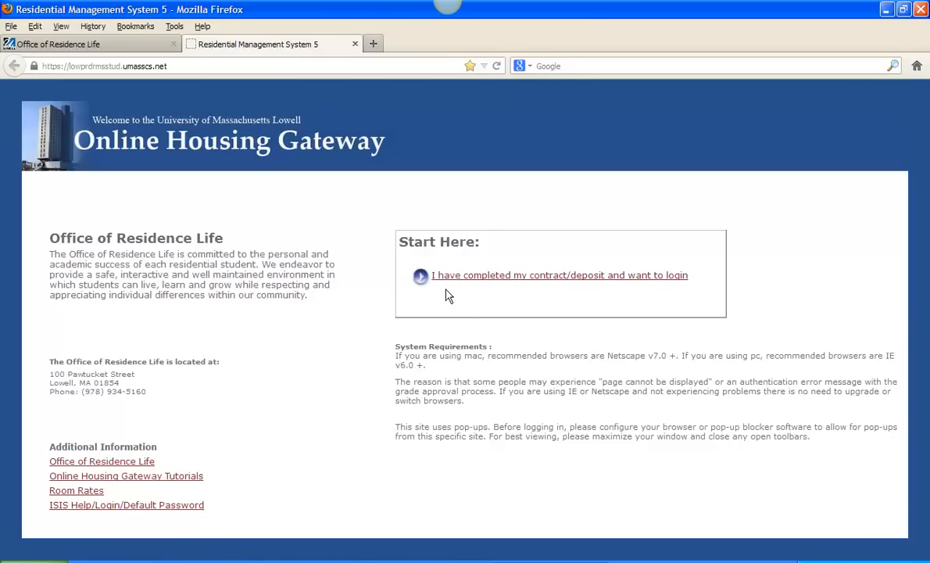
pyautogui.moveTo(608, 283)
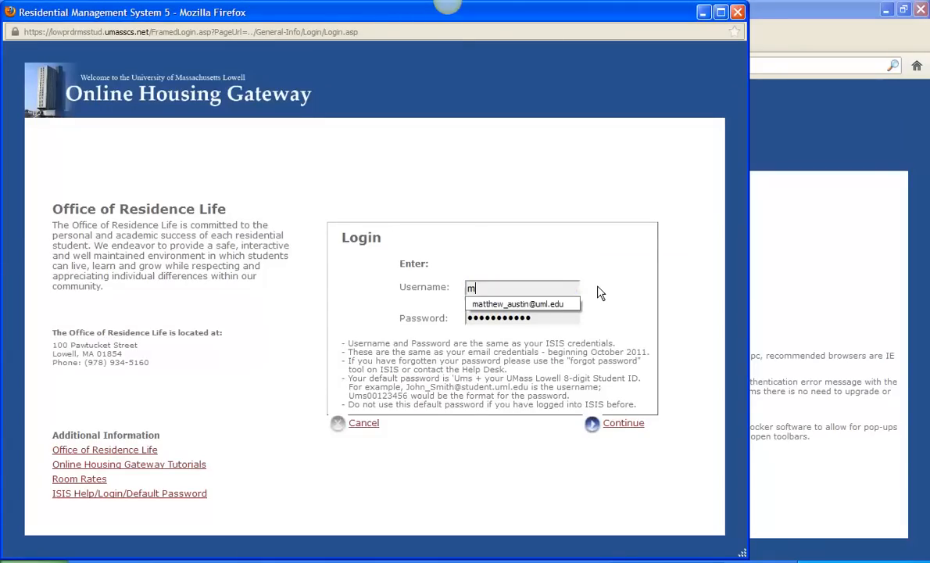
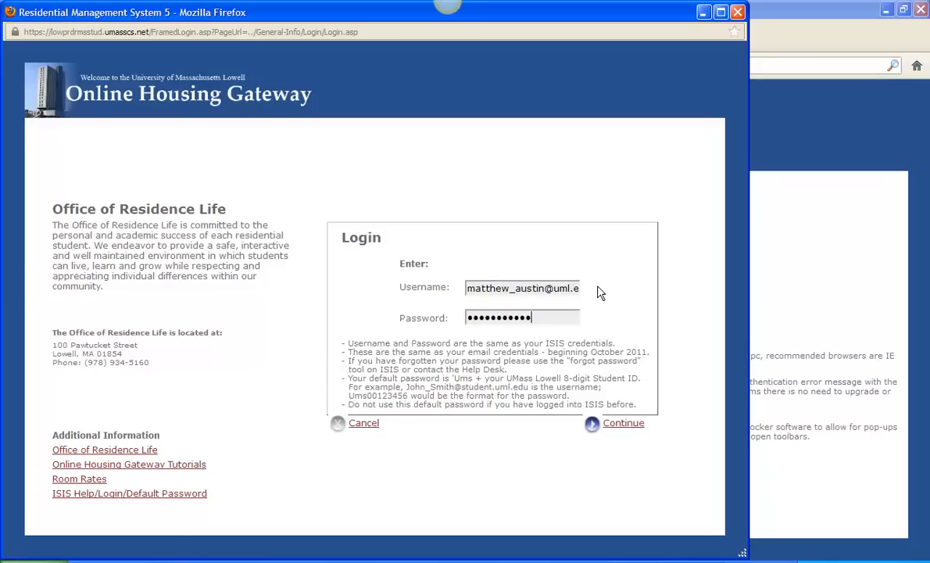
pyautogui.click(623, 423)
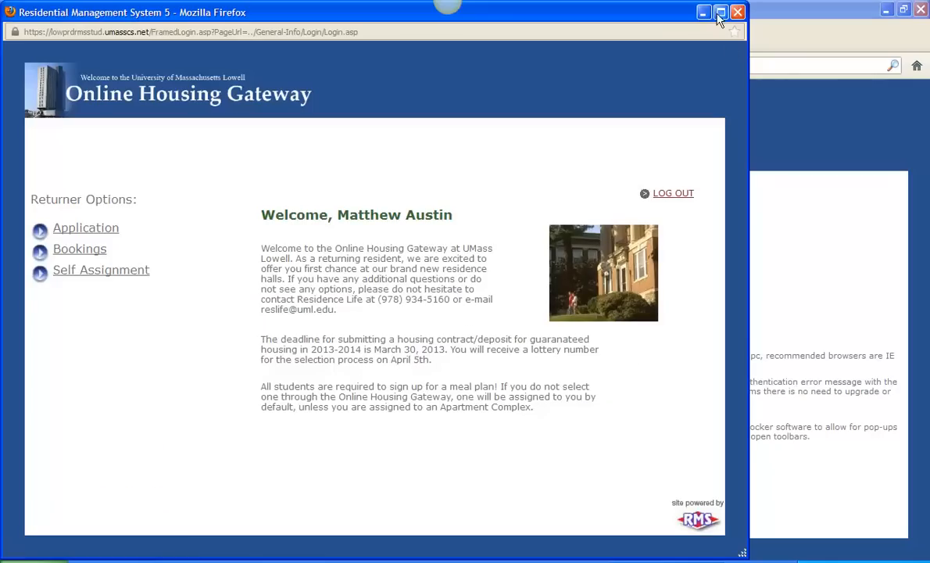
# Maximize the gateway window and expand Self Assignment under Returner Options
pyautogui.click(720, 12)
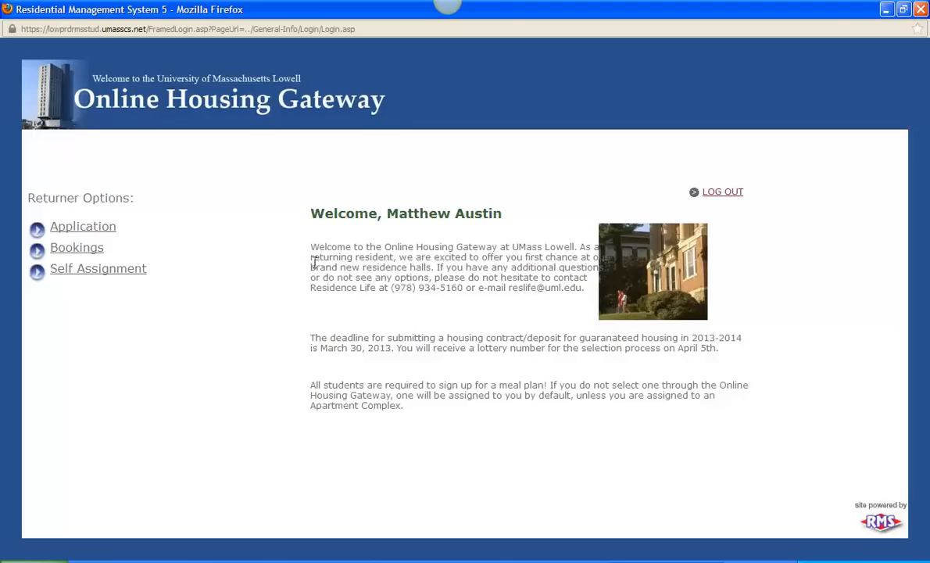
pyautogui.moveTo(253, 289)
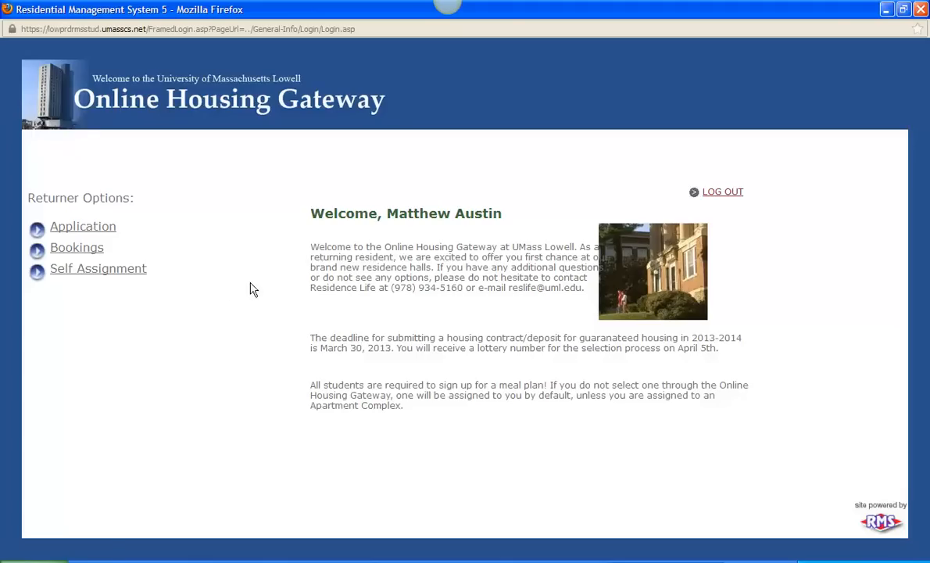
pyautogui.click(98, 268)
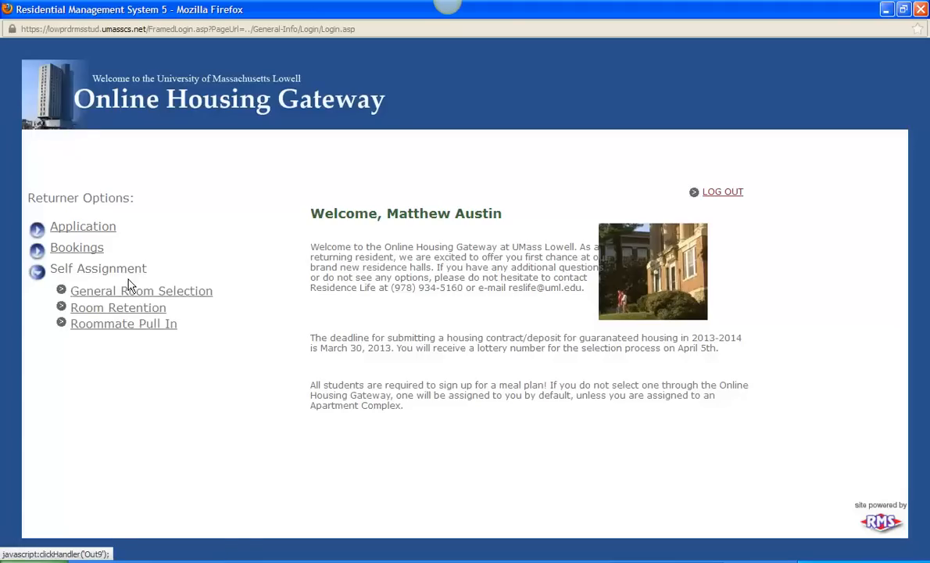
# Open General Room Selection under Self Assignment
pyautogui.click(142, 290)
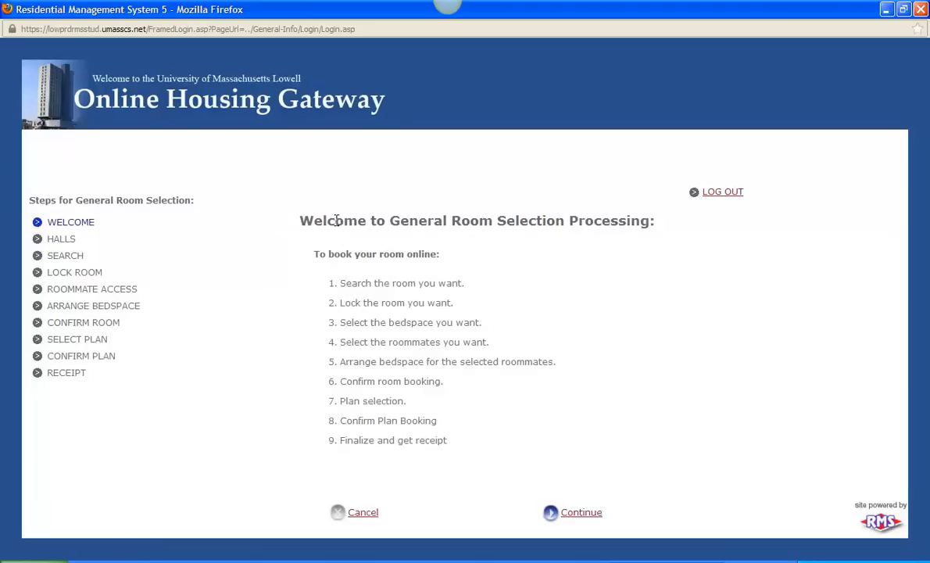
pyautogui.moveTo(528, 311)
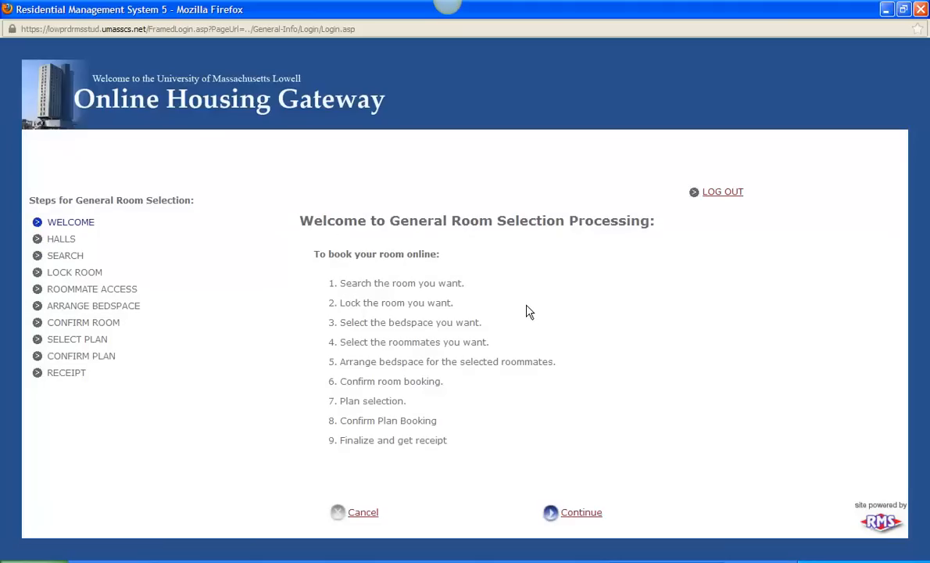
pyautogui.moveTo(429, 435)
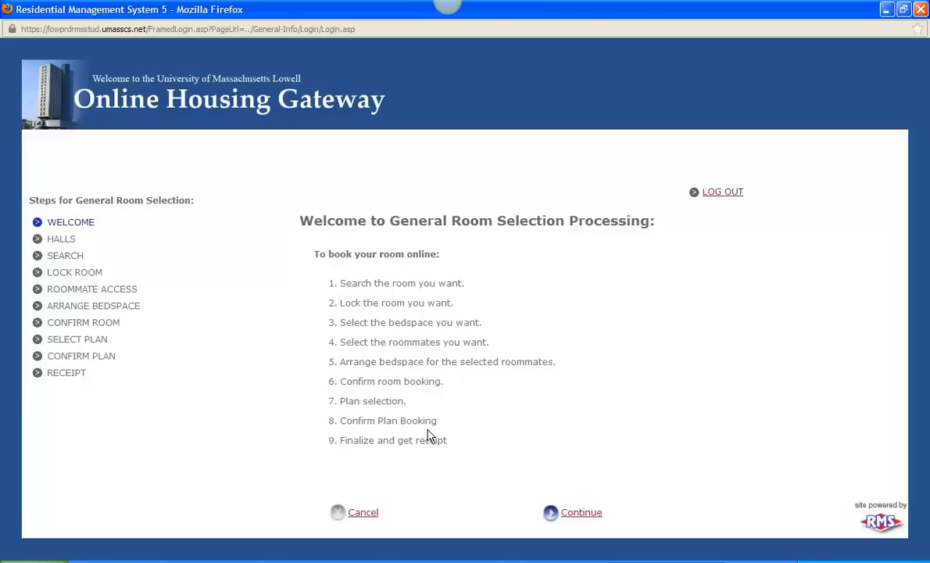
pyautogui.moveTo(463, 453)
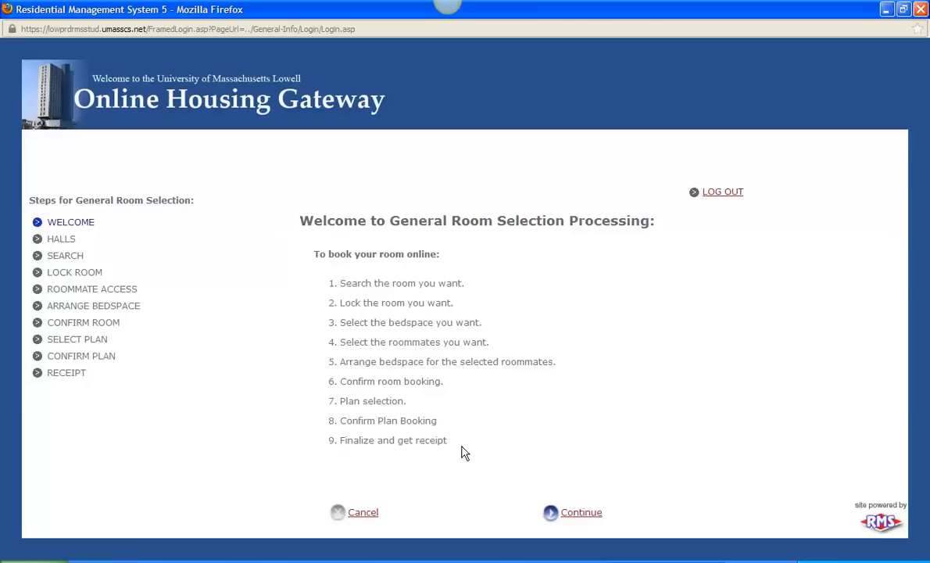
pyautogui.moveTo(108, 227)
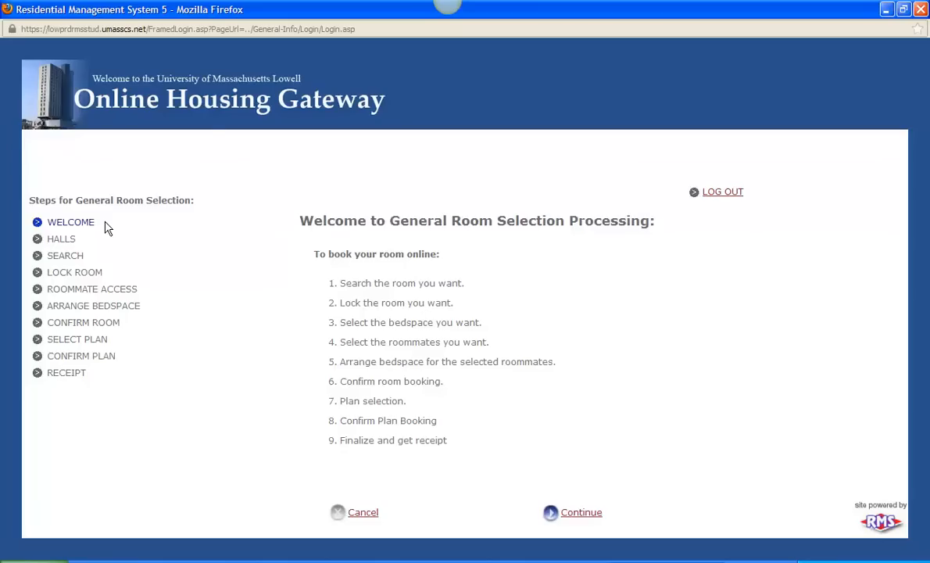
pyautogui.moveTo(140, 380)
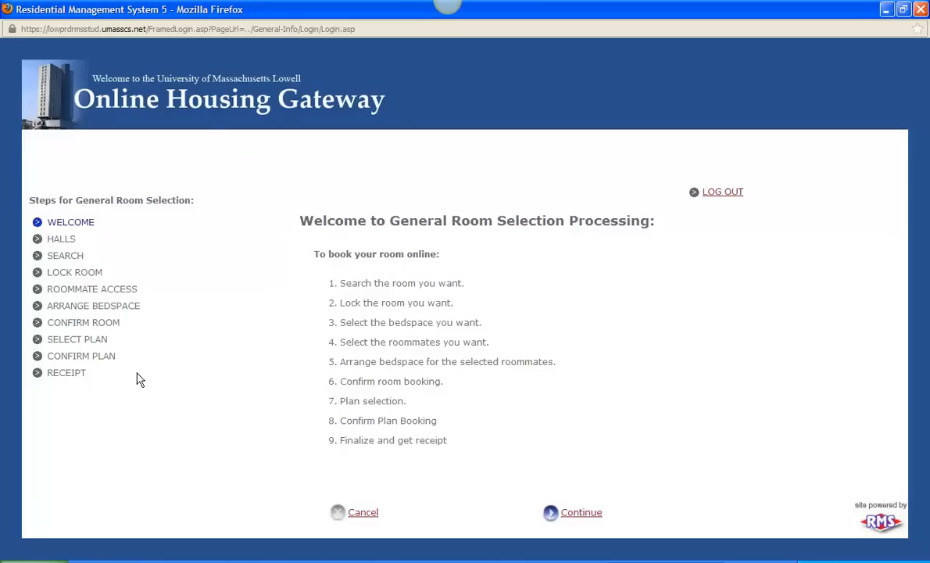
pyautogui.moveTo(296, 392)
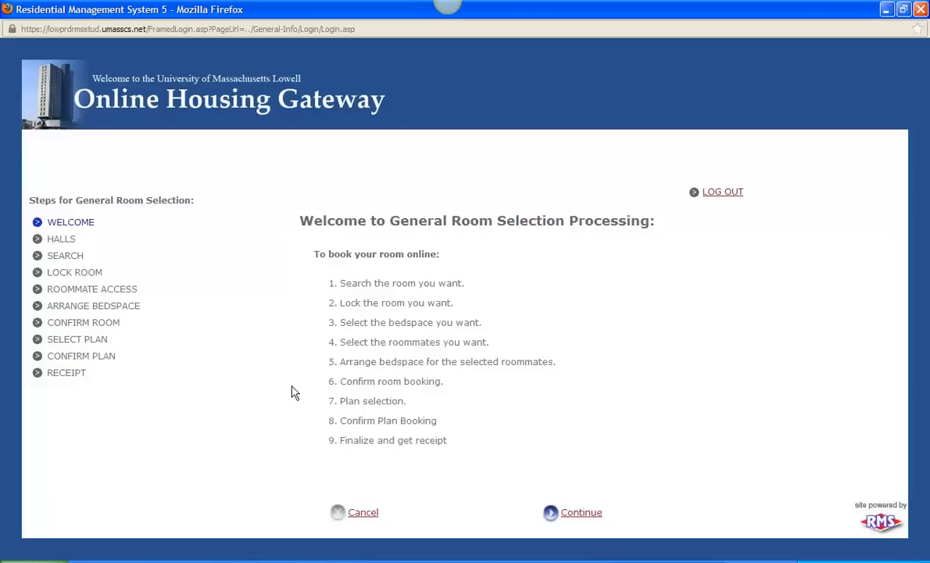
pyautogui.moveTo(582, 512)
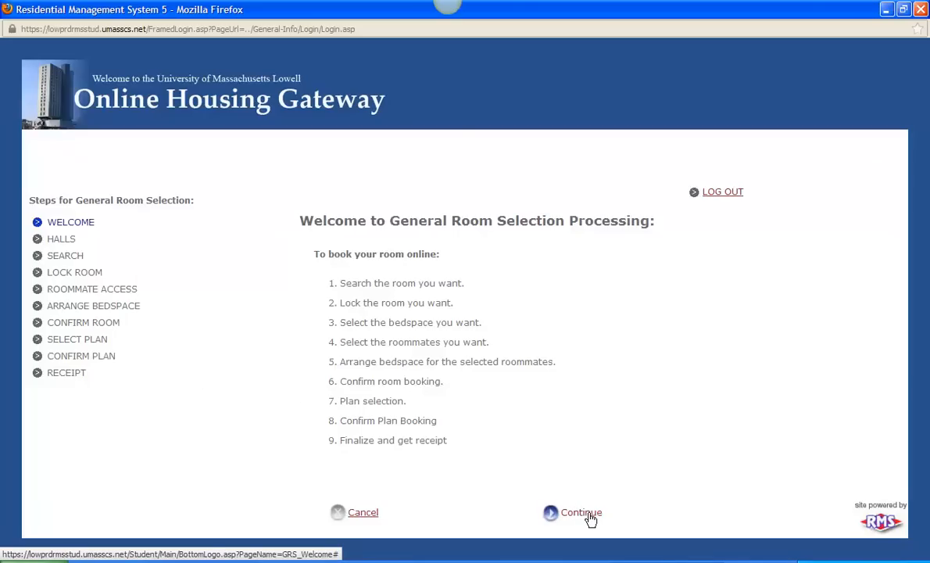
# Continue past the Residence Halls for Returning Residents notice
pyautogui.click(581, 512)
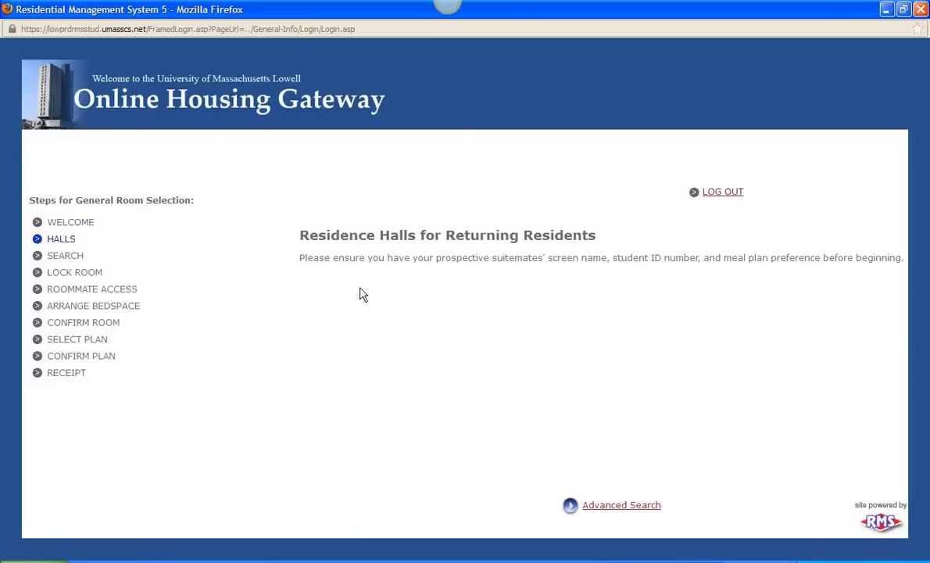
pyautogui.moveTo(512, 258)
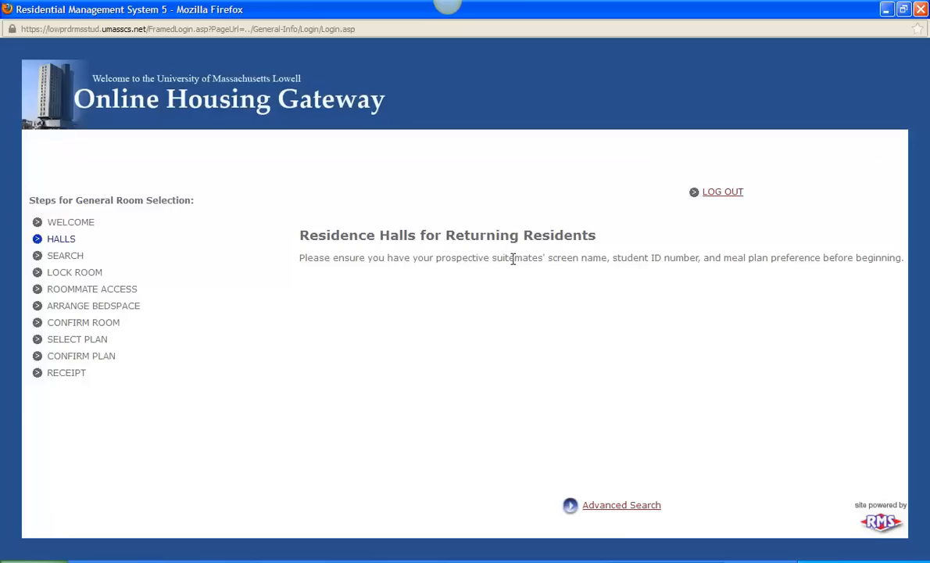
pyautogui.moveTo(508, 308)
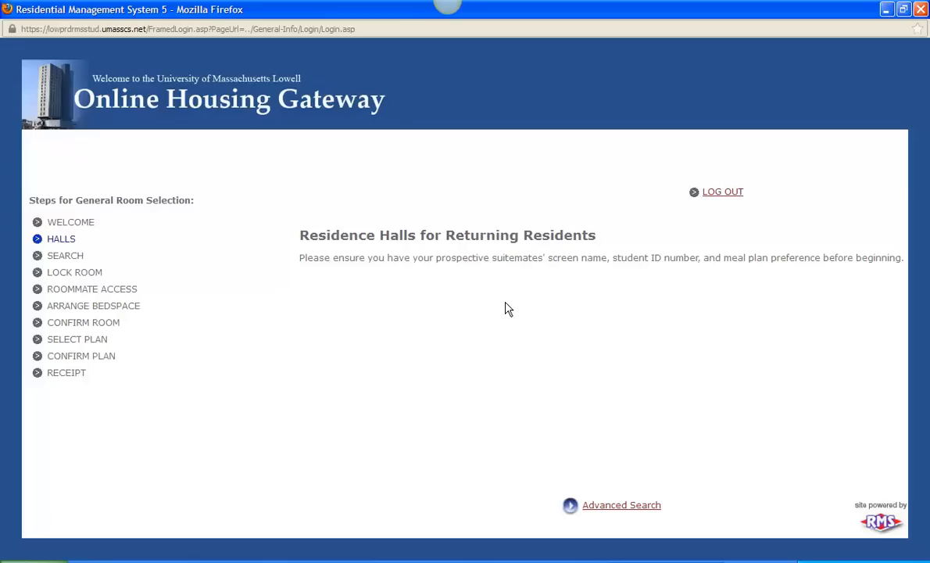
pyautogui.moveTo(604, 507)
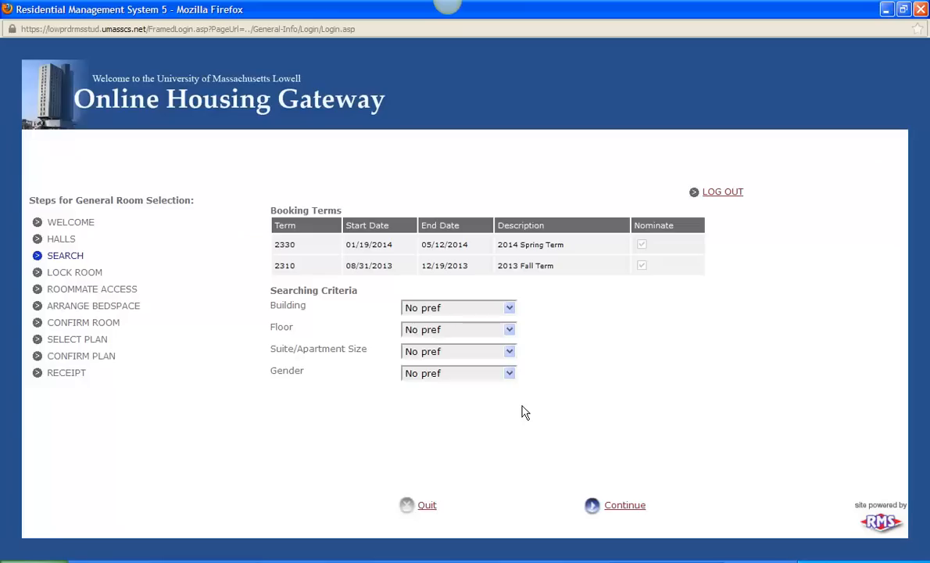
pyautogui.moveTo(483, 313)
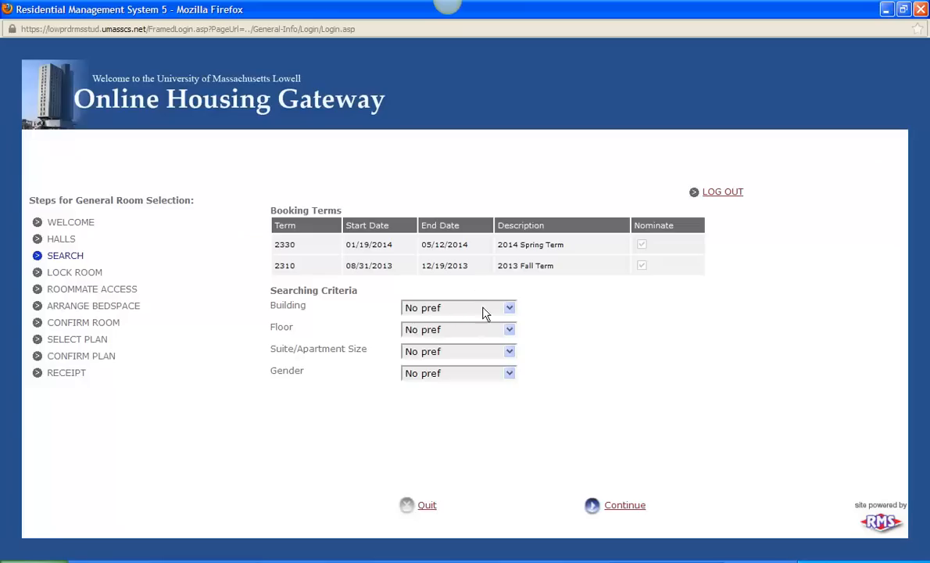
# Choose University Suites as the building criterion
pyautogui.click(509, 308)
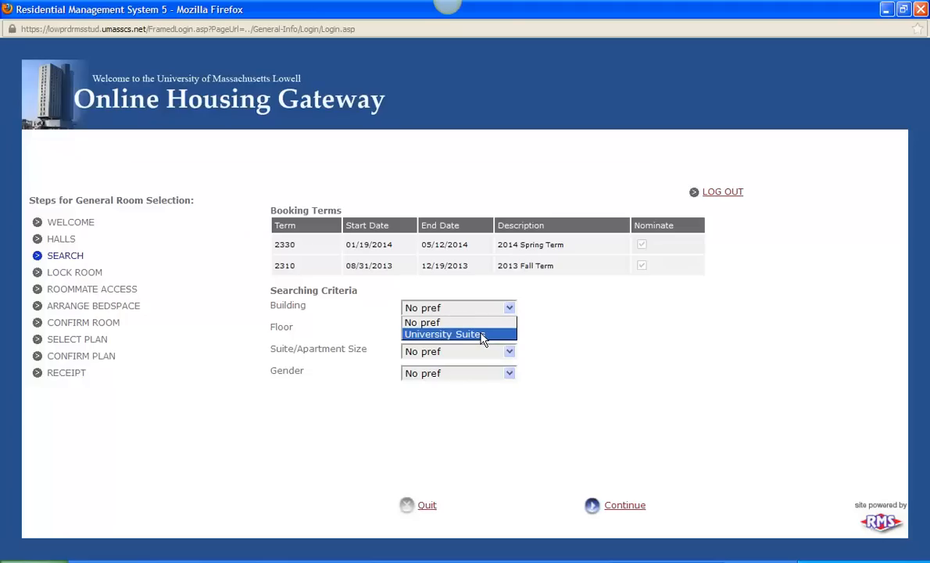
pyautogui.click(444, 334)
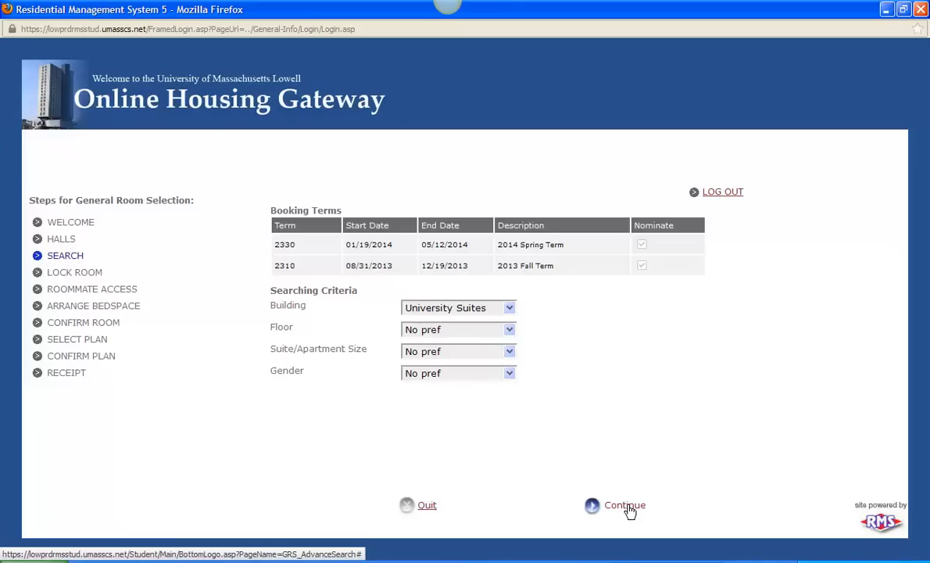
# Run the search and page through the three pages of University Suites rooms
pyautogui.click(625, 505)
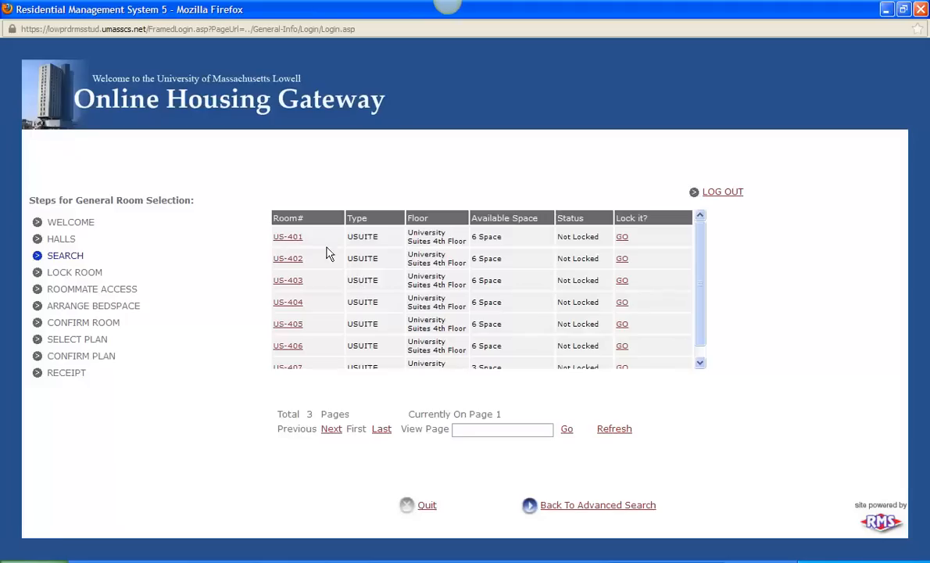
pyautogui.moveTo(305, 241)
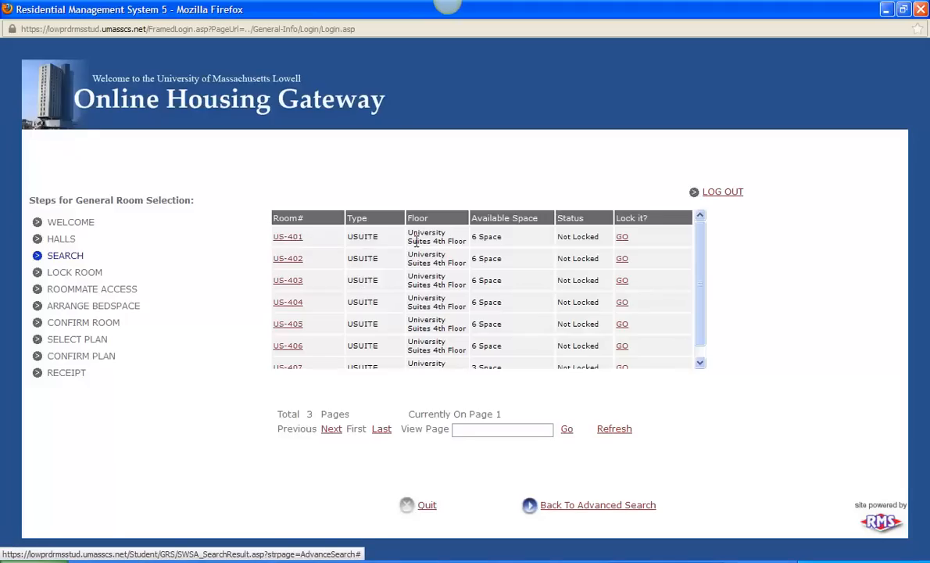
pyautogui.moveTo(504, 243)
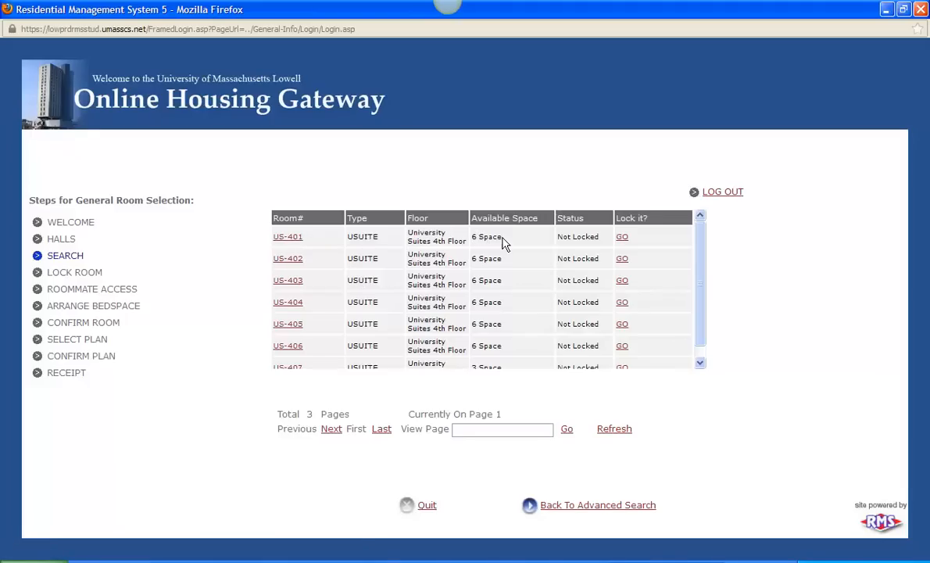
pyautogui.moveTo(586, 241)
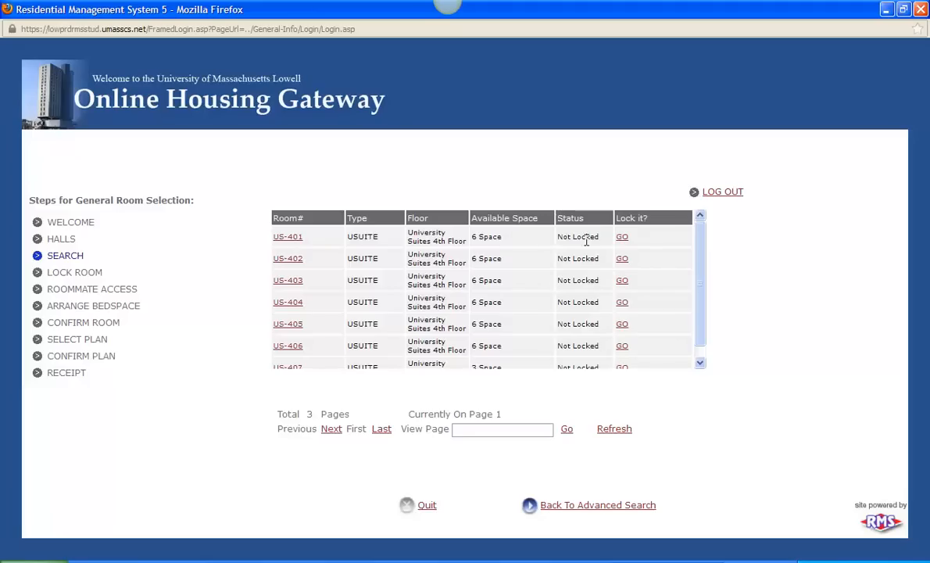
pyautogui.moveTo(531, 244)
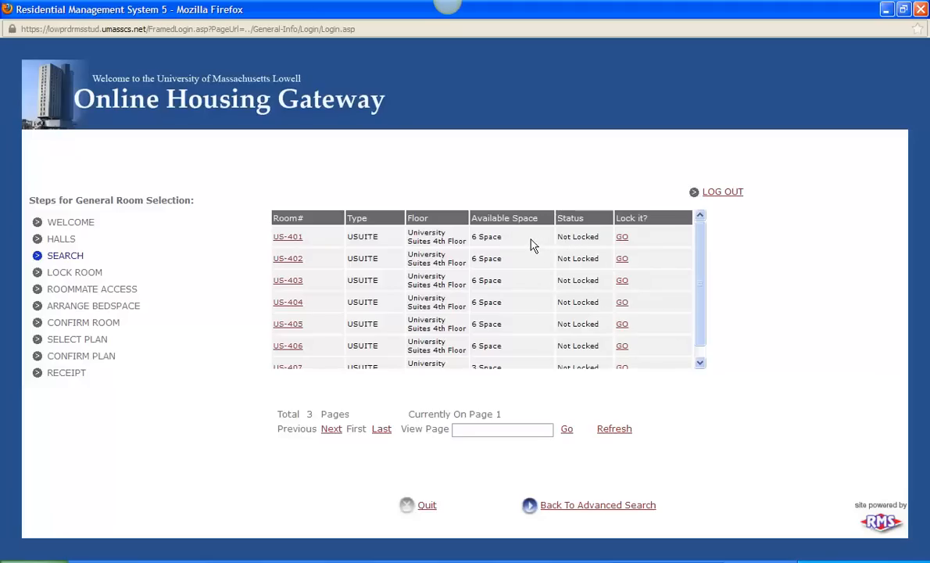
pyautogui.moveTo(398, 397)
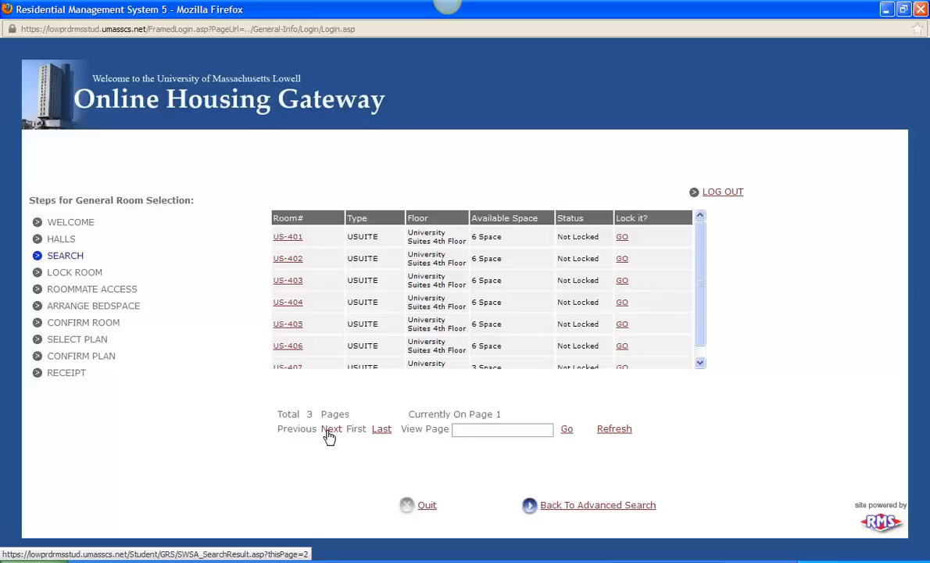
pyautogui.click(332, 428)
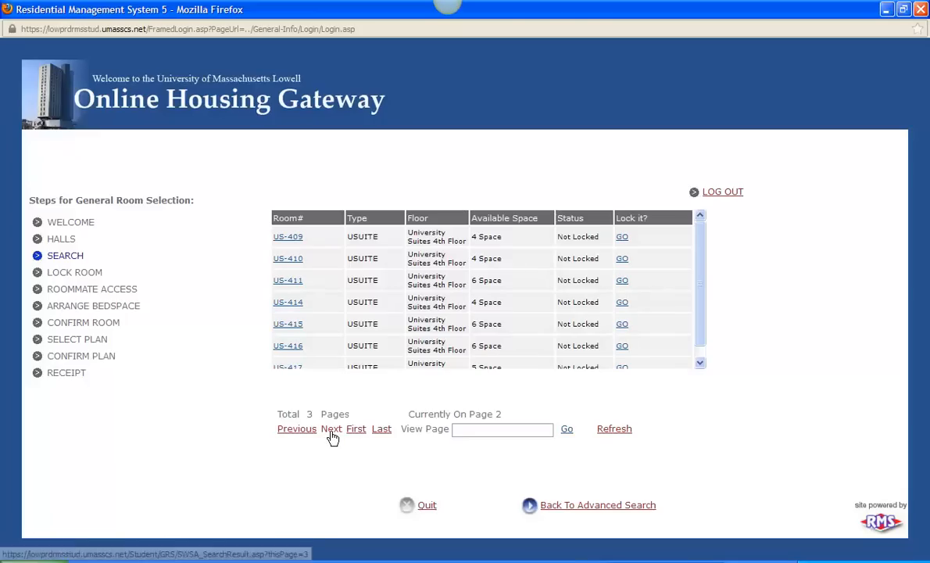
pyautogui.click(331, 428)
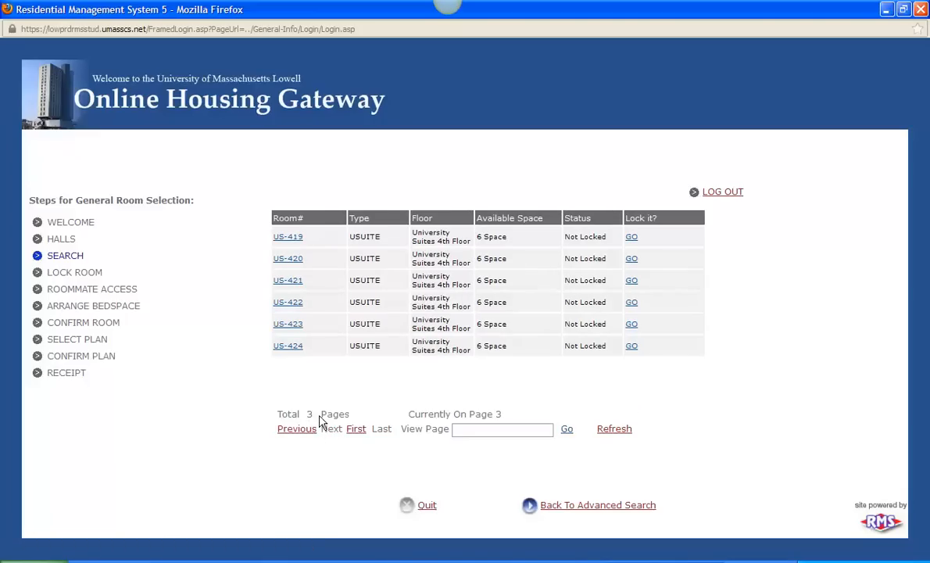
pyautogui.moveTo(295, 374)
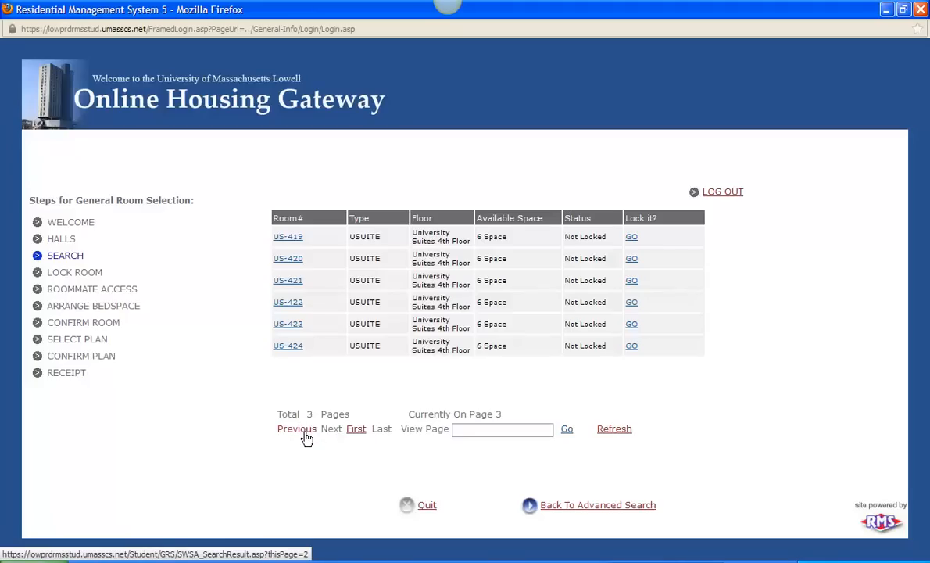
pyautogui.click(296, 428)
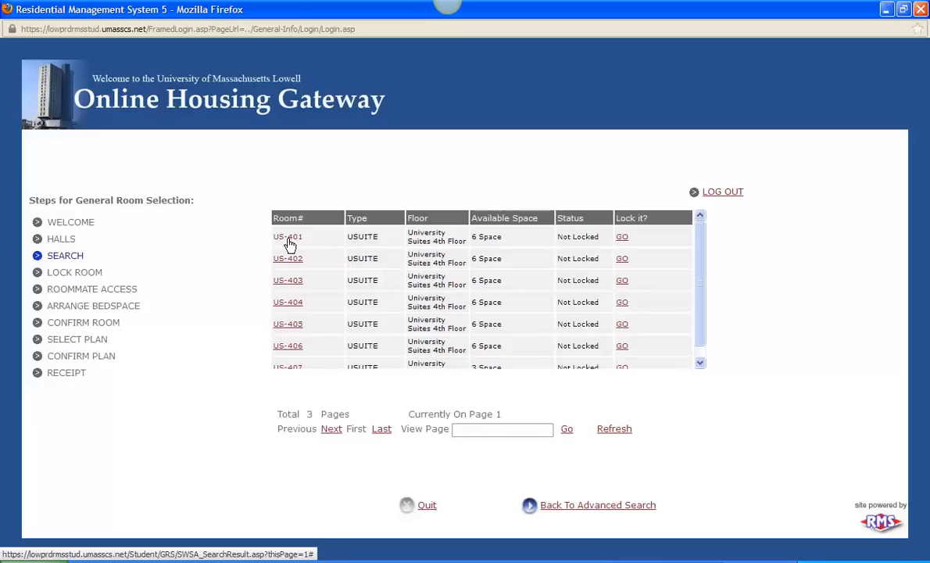
pyautogui.moveTo(623, 239)
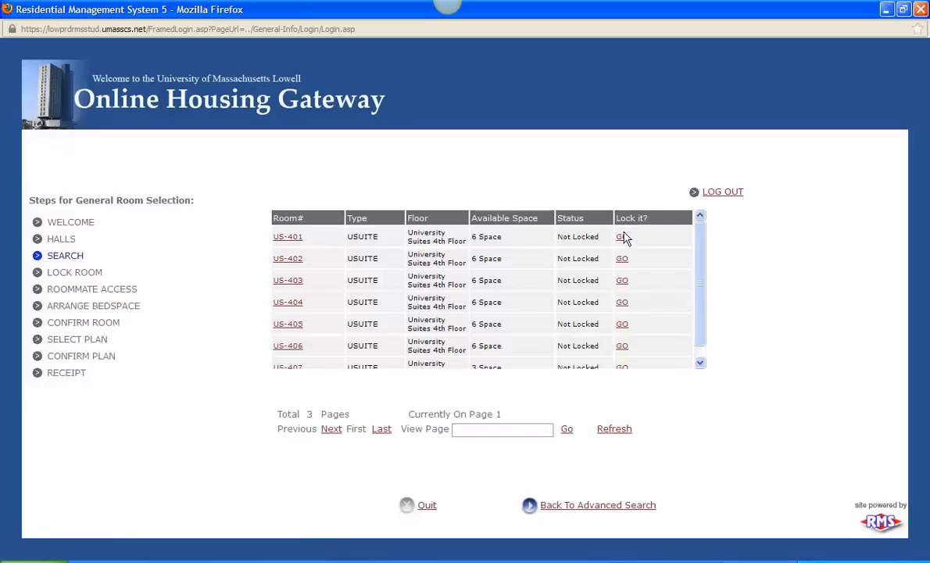
# Lock room US-401 and claim bed space US-401A1
pyautogui.click(621, 237)
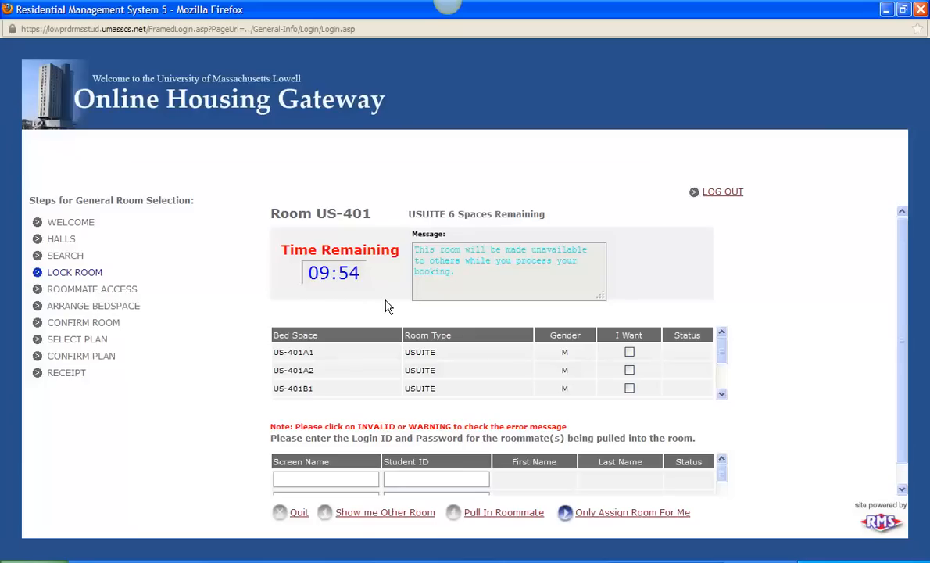
pyautogui.moveTo(402, 315)
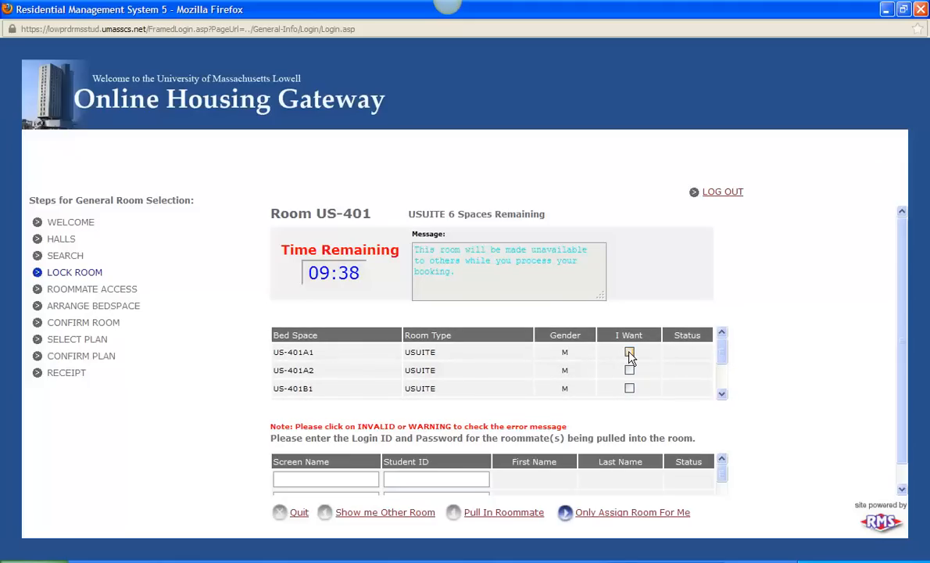
pyautogui.moveTo(588, 357)
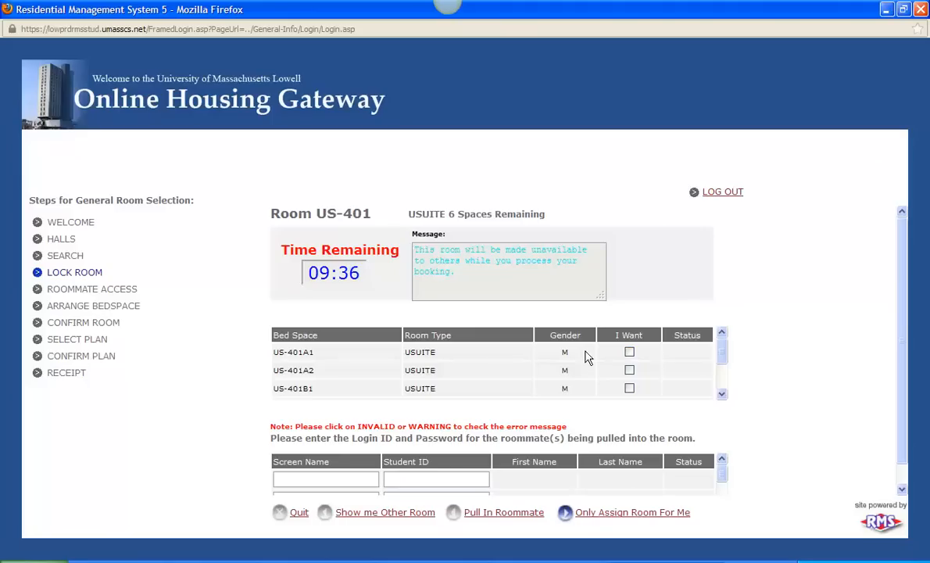
pyautogui.moveTo(325, 364)
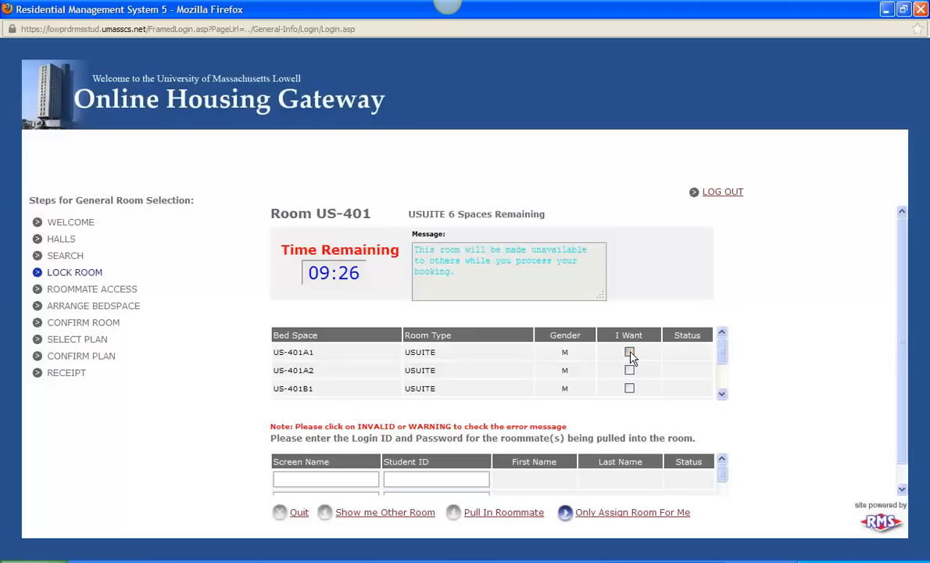
pyautogui.click(629, 352)
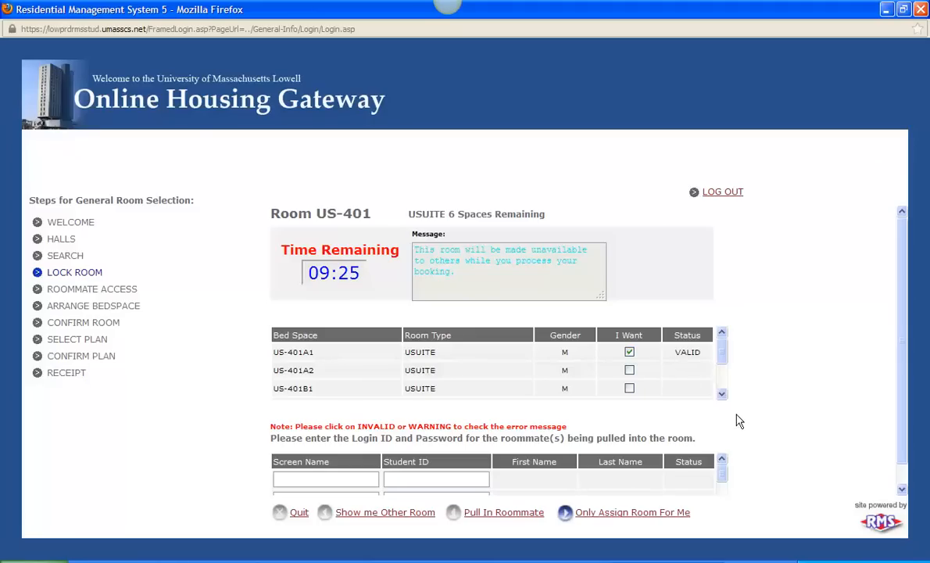
pyautogui.moveTo(747, 479)
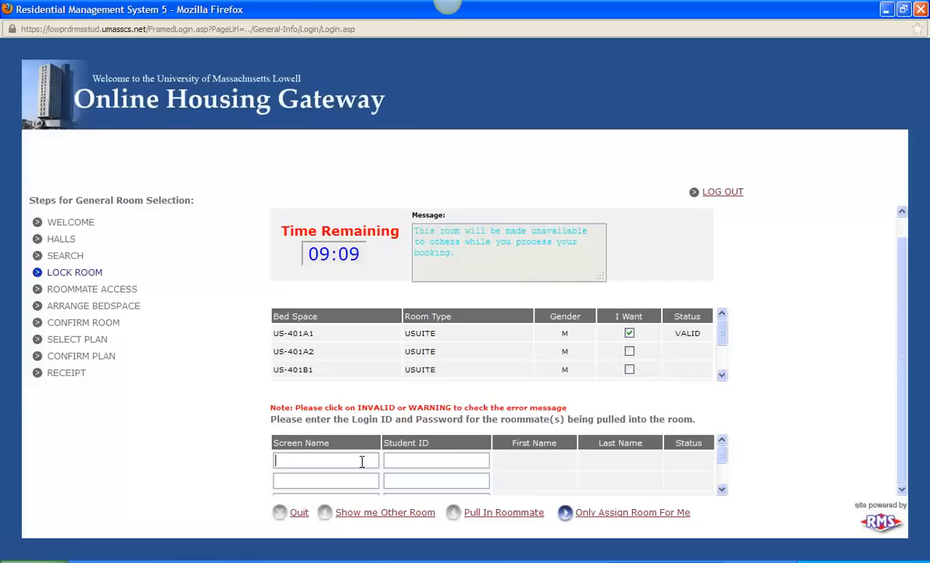
pyautogui.moveTo(555, 405)
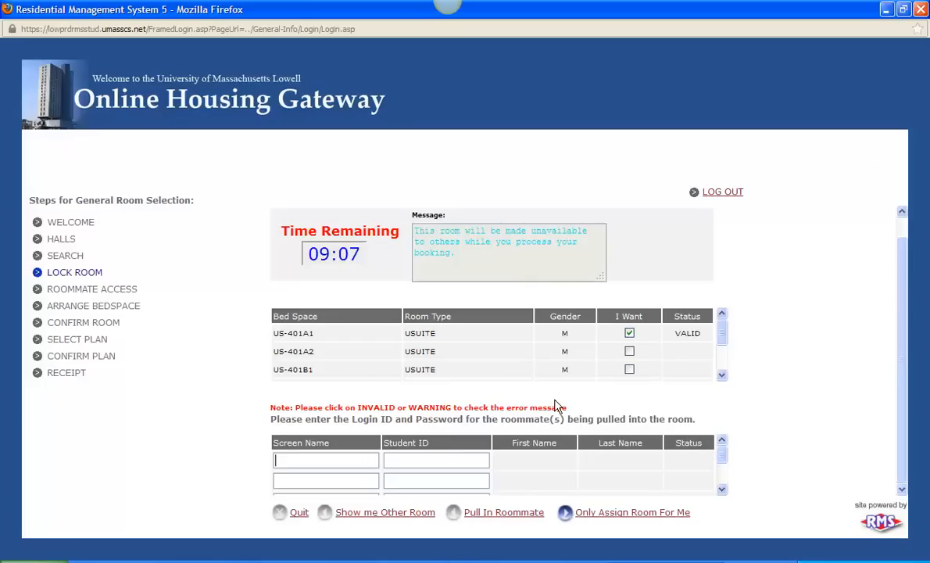
# Enter the roommate's screen name and student ID until marked VALID
pyautogui.write('6832')
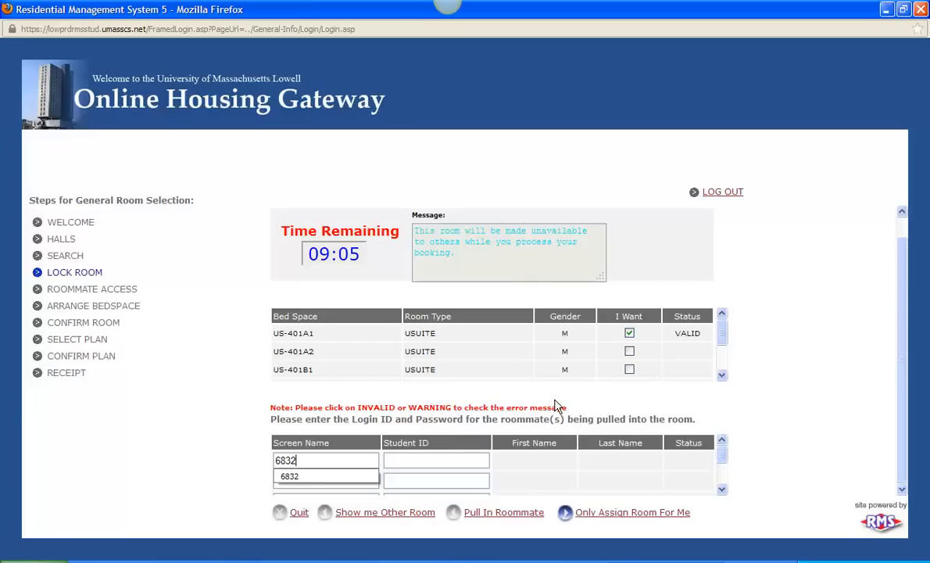
pyautogui.write('••')
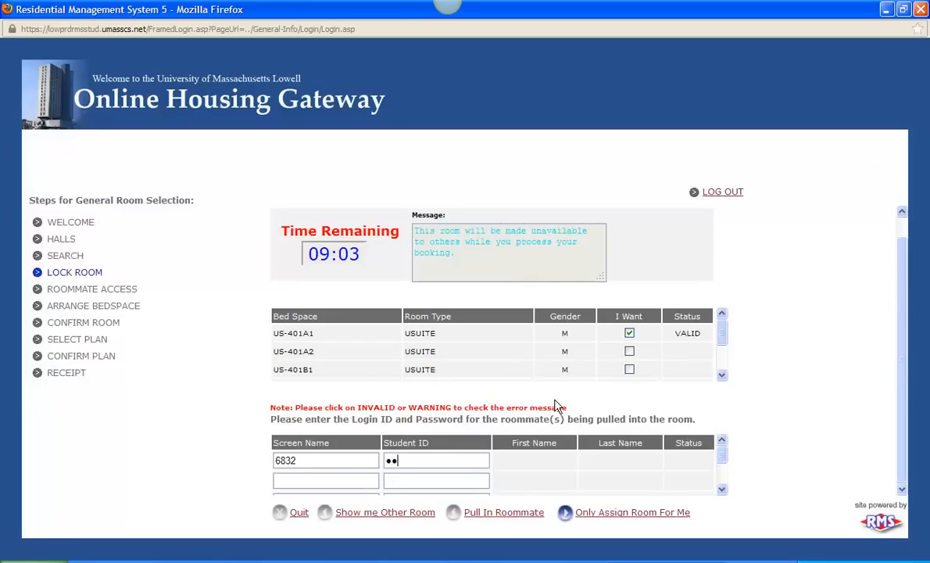
pyautogui.write('•••••')
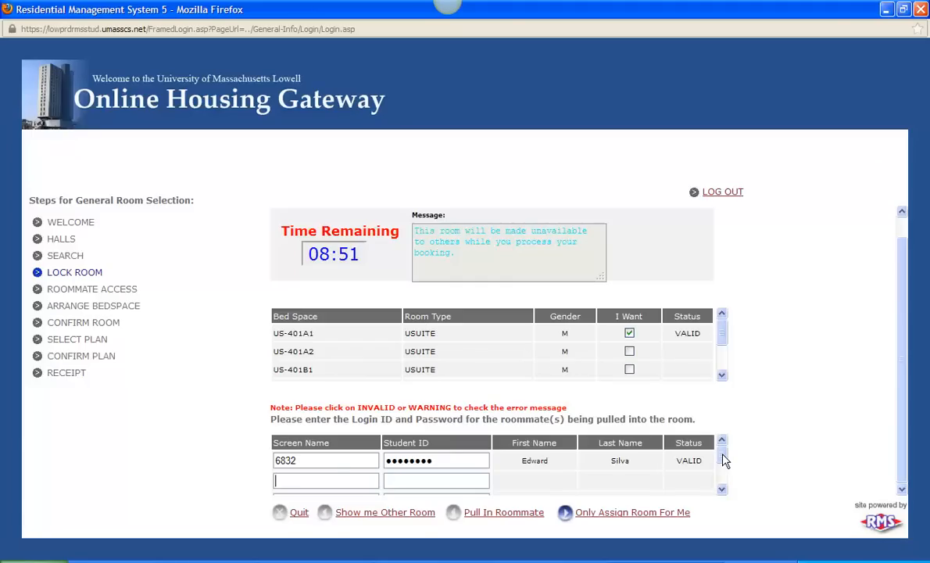
pyautogui.moveTo(602, 515)
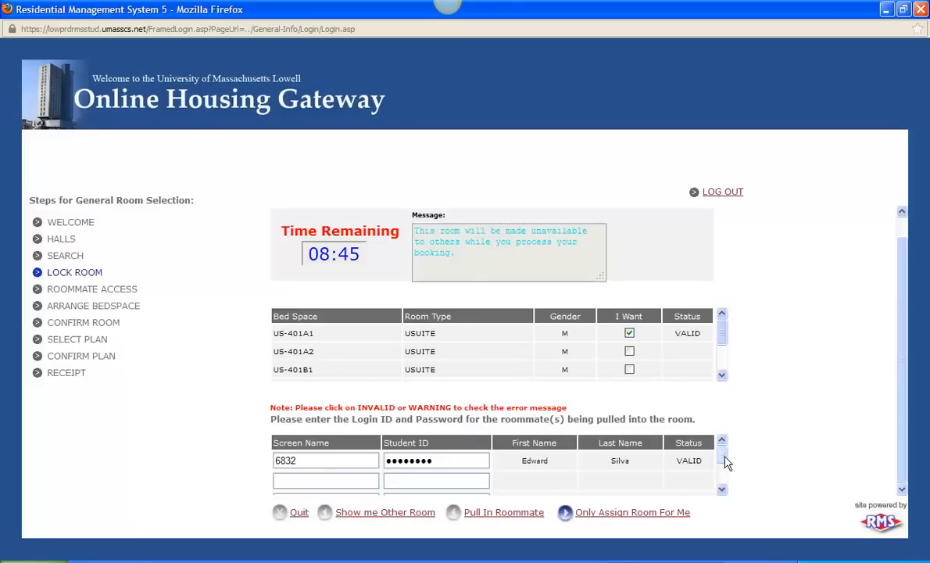
pyautogui.moveTo(550, 501)
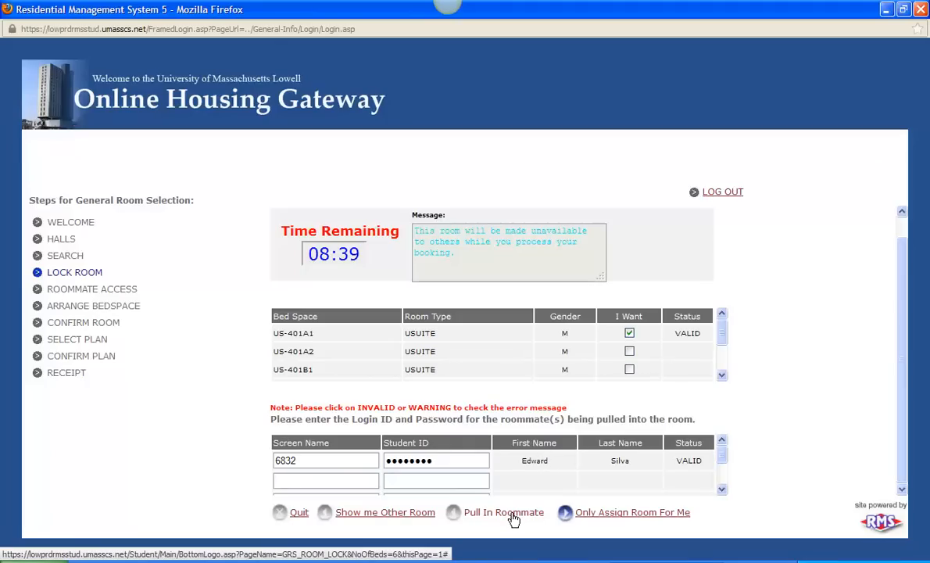
# Pull in the roommate and assign them bed space US-401A2
pyautogui.click(503, 512)
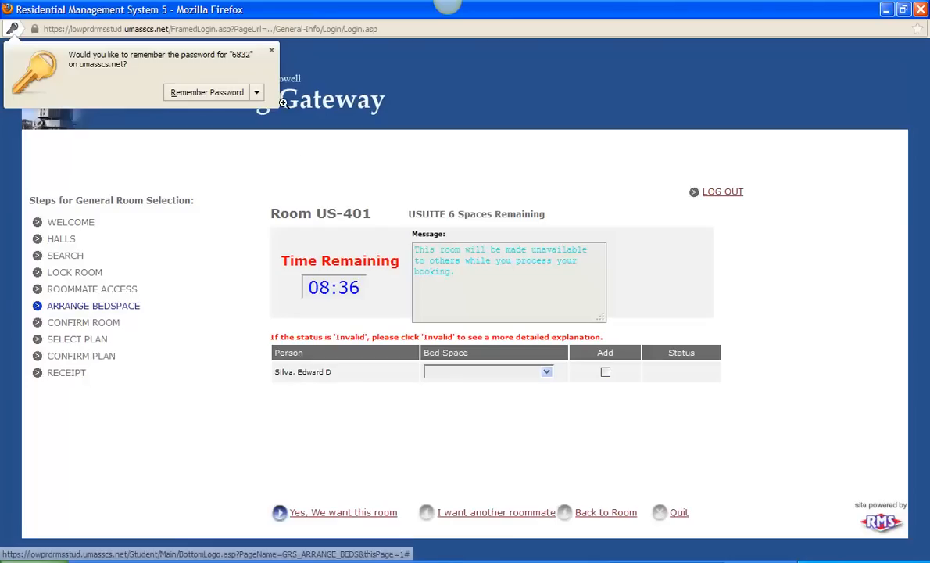
pyautogui.click(271, 51)
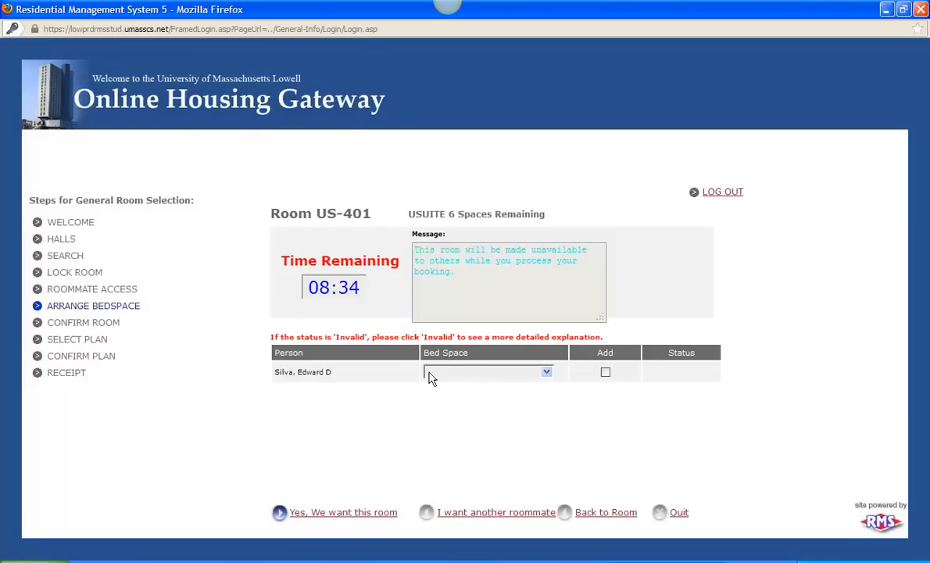
pyautogui.moveTo(484, 378)
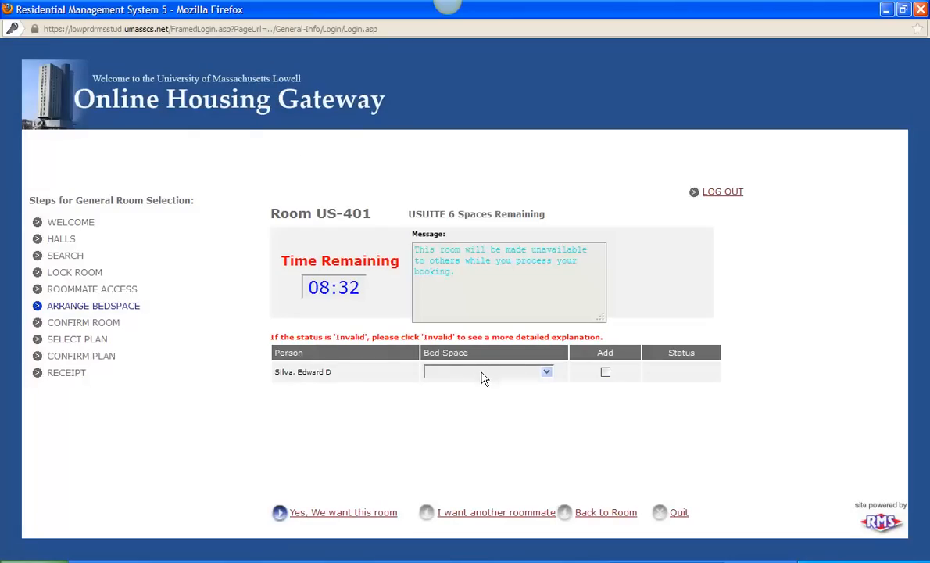
pyautogui.click(546, 372)
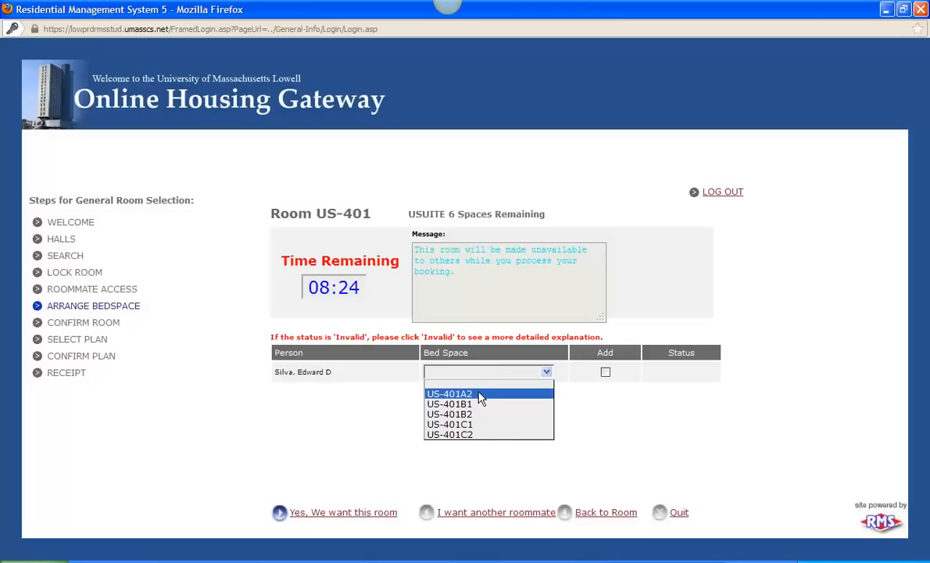
pyautogui.moveTo(450, 404)
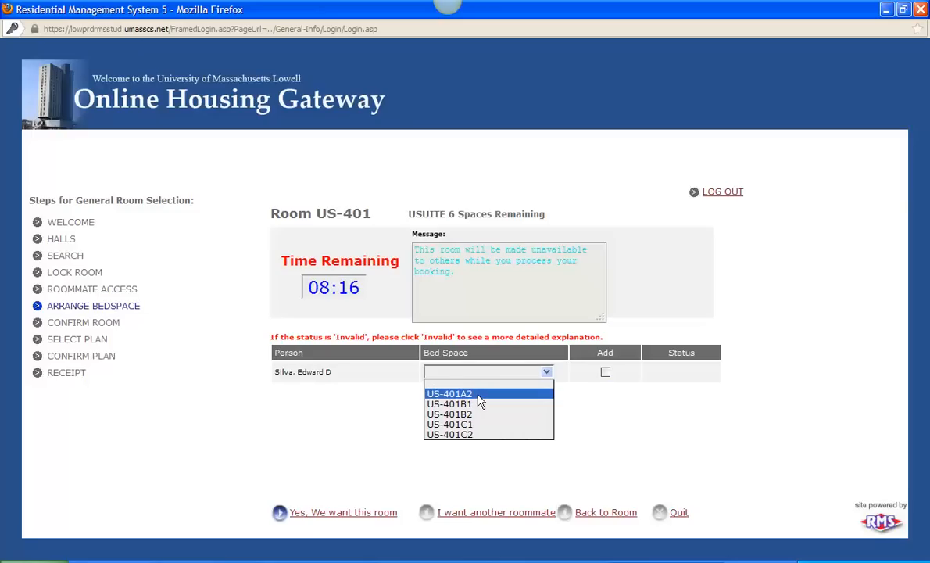
pyautogui.click(450, 393)
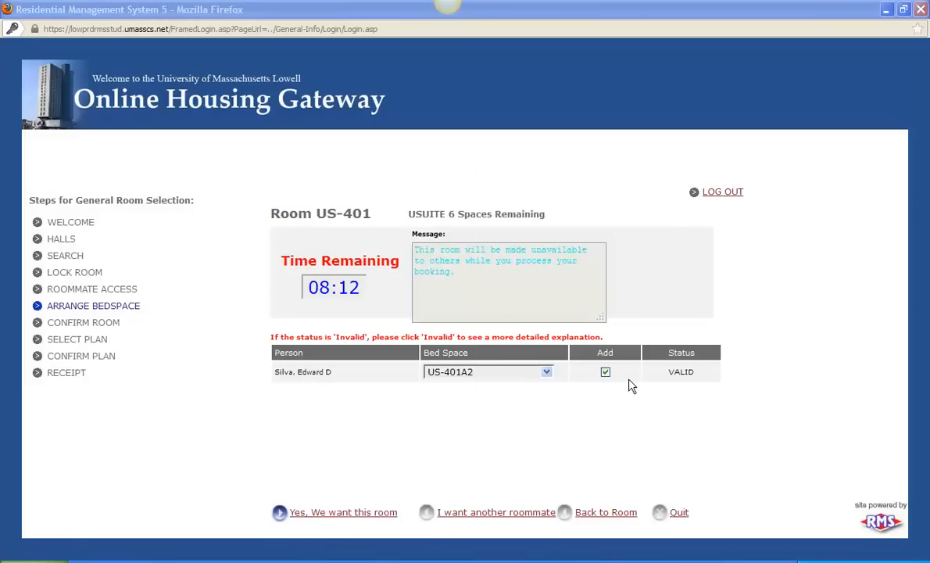
pyautogui.moveTo(623, 396)
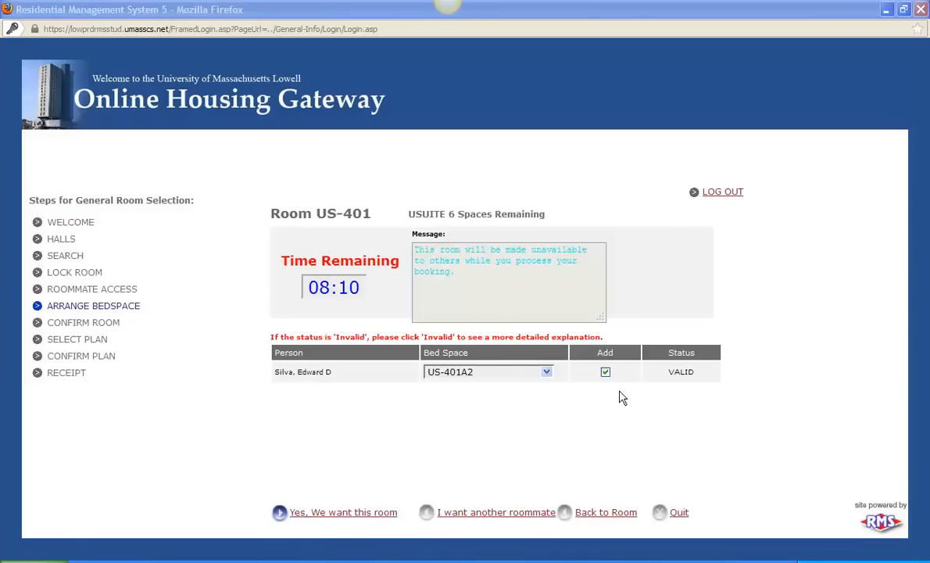
pyautogui.moveTo(670, 376)
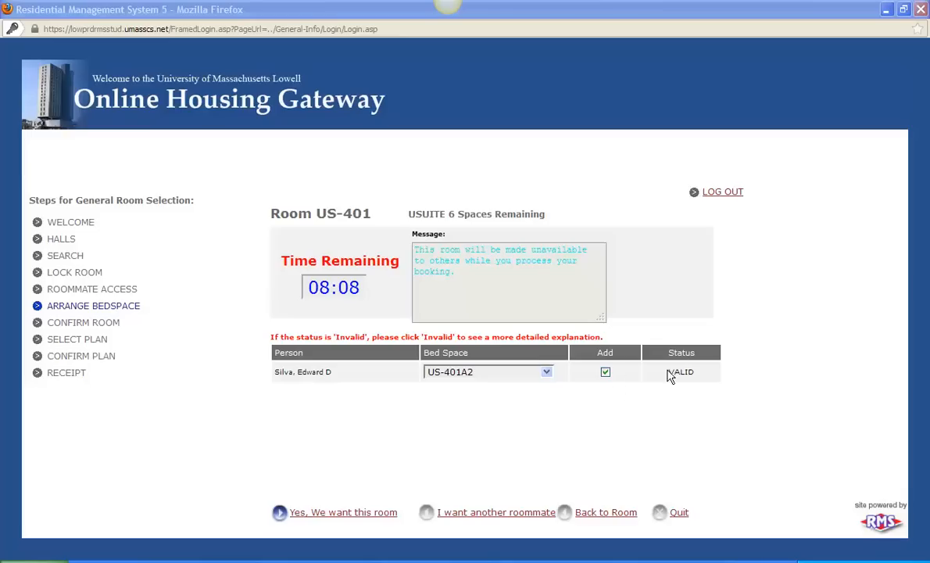
pyautogui.moveTo(472, 521)
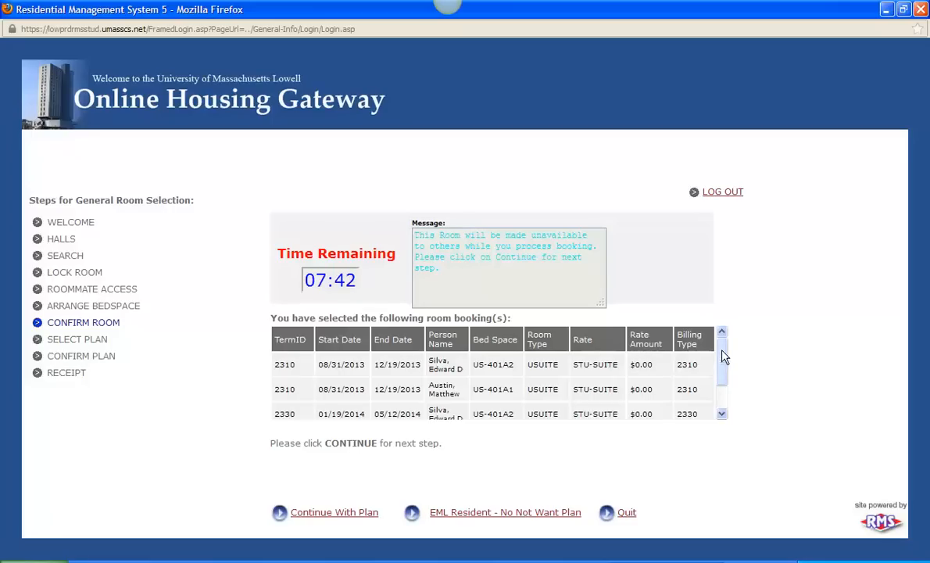
# Review both roommates' US-401 fall and spring bookings and continue to meal plans
pyautogui.scroll(-3)
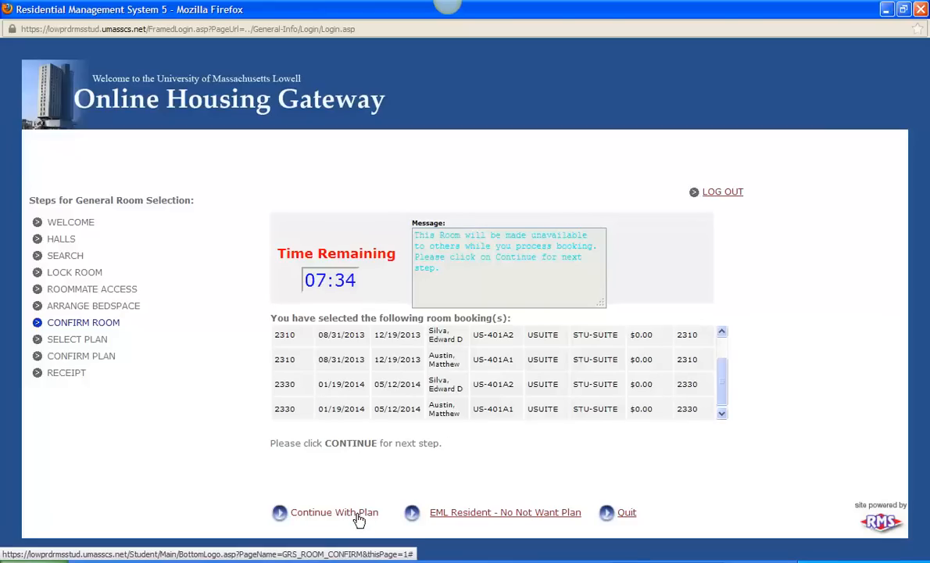
pyautogui.click(334, 512)
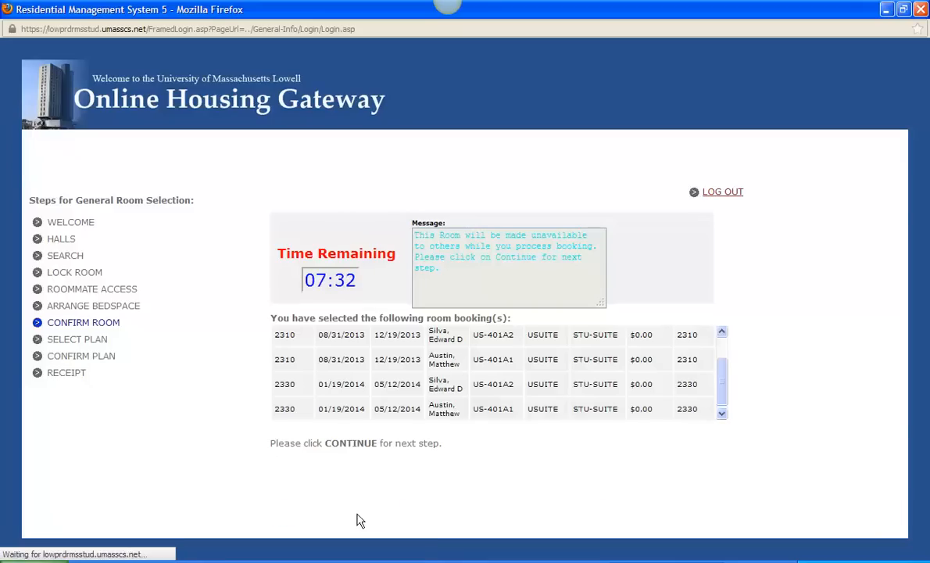
# Select the MP-14 meal plan for each roommate and continue to plan confirmation
pyautogui.click(350, 443)
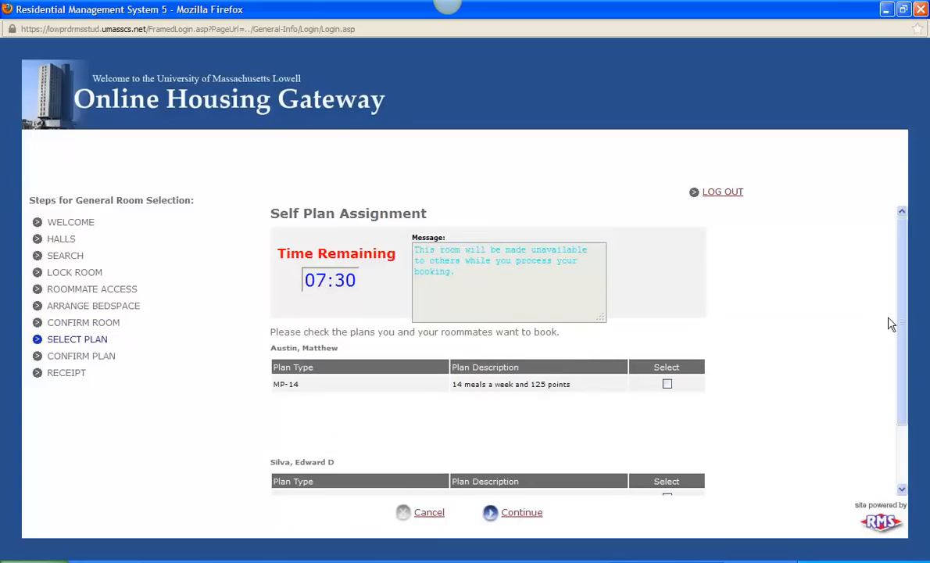
pyautogui.scroll(-3)
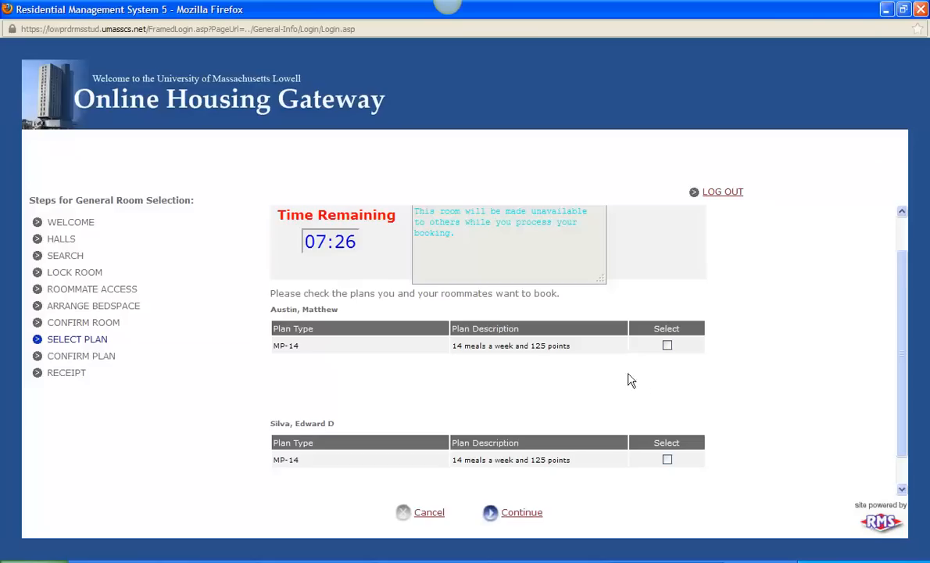
pyautogui.moveTo(555, 375)
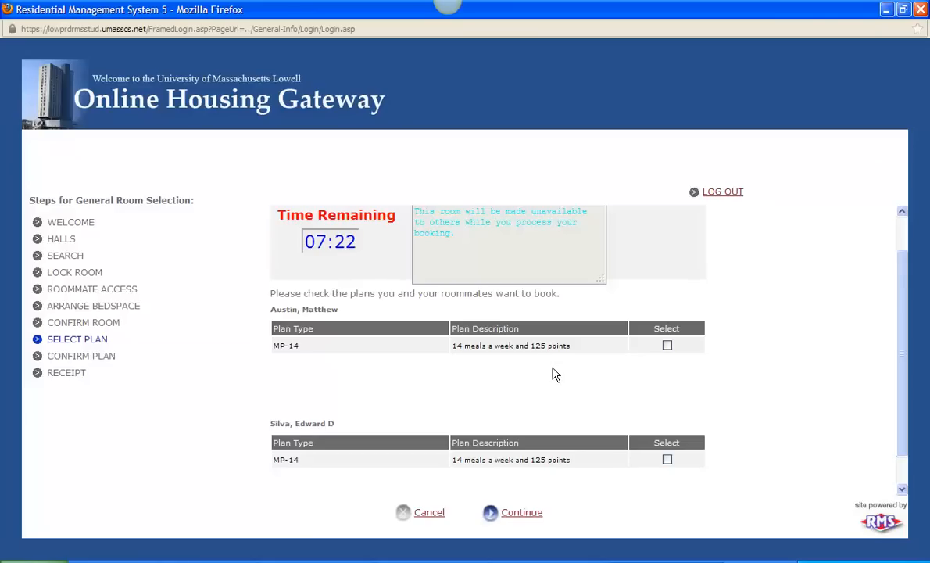
pyautogui.moveTo(579, 372)
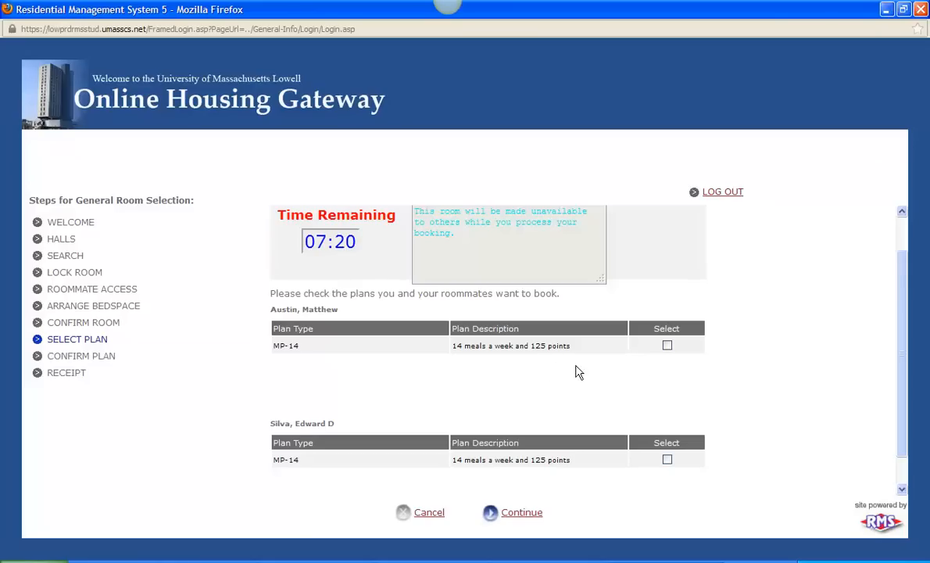
pyautogui.click(667, 345)
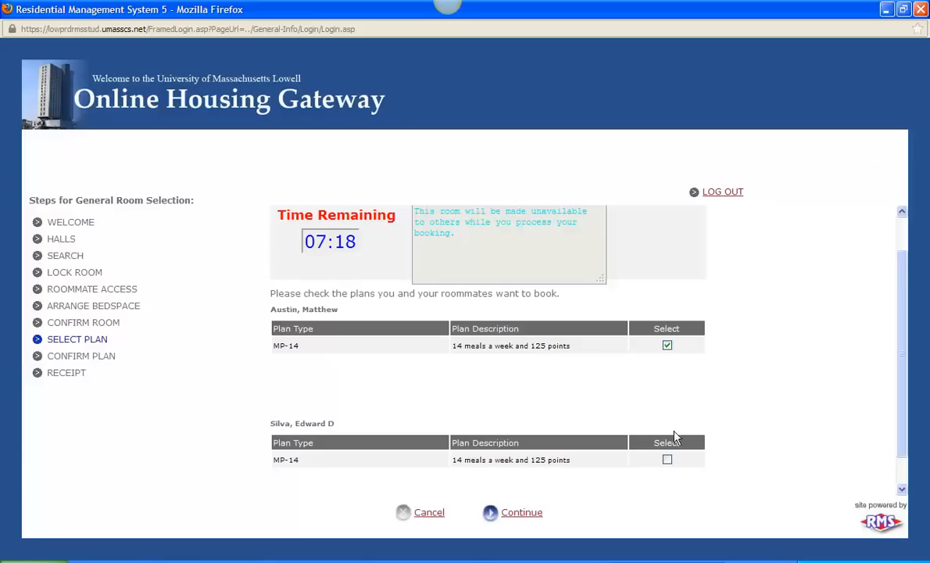
pyautogui.click(666, 459)
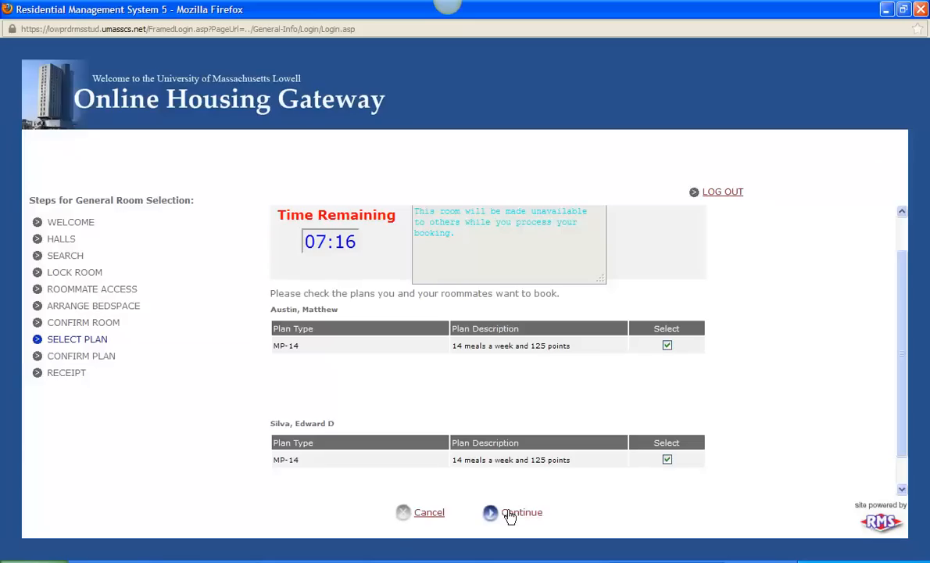
pyautogui.click(522, 512)
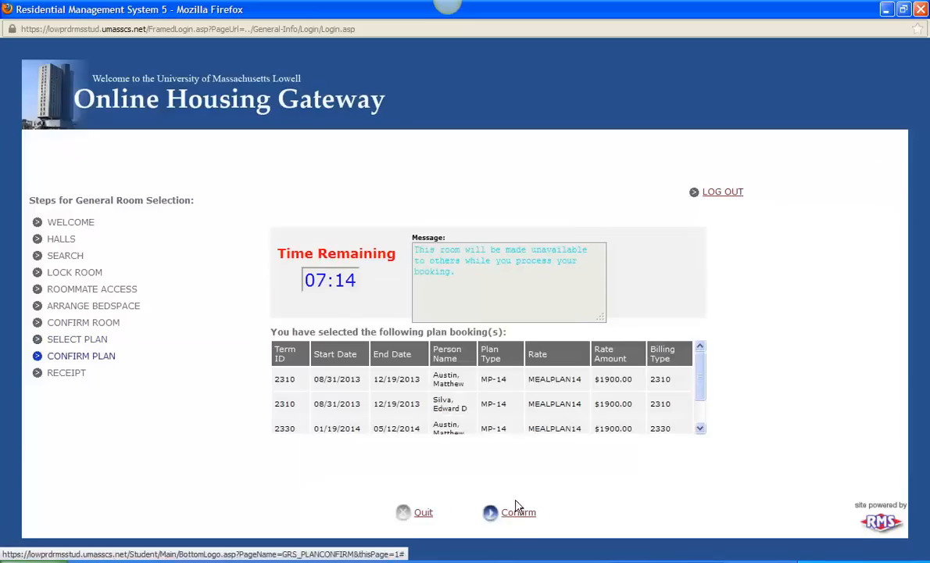
pyautogui.moveTo(353, 349)
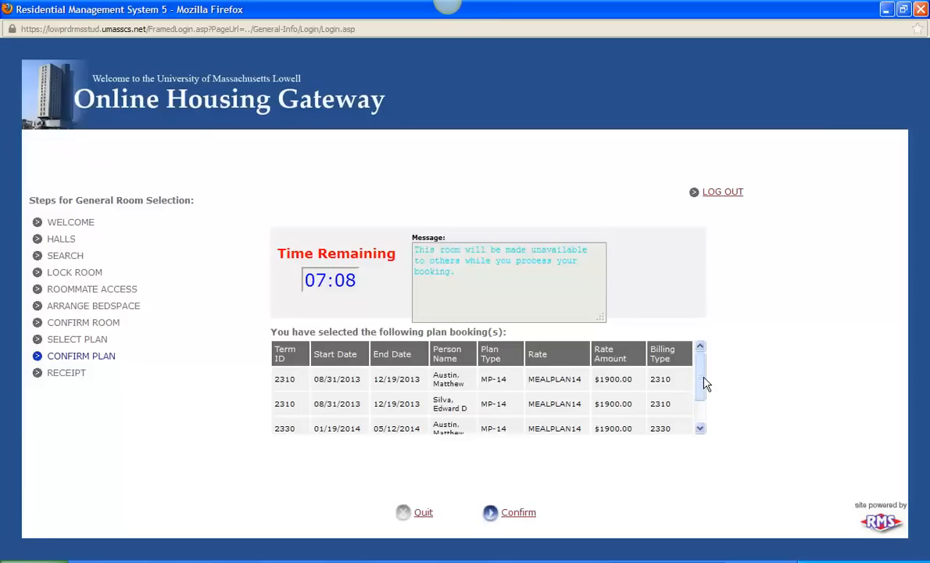
# Review all MP-14 plan booking rows for both terms and confirm them
pyautogui.scroll(-3)
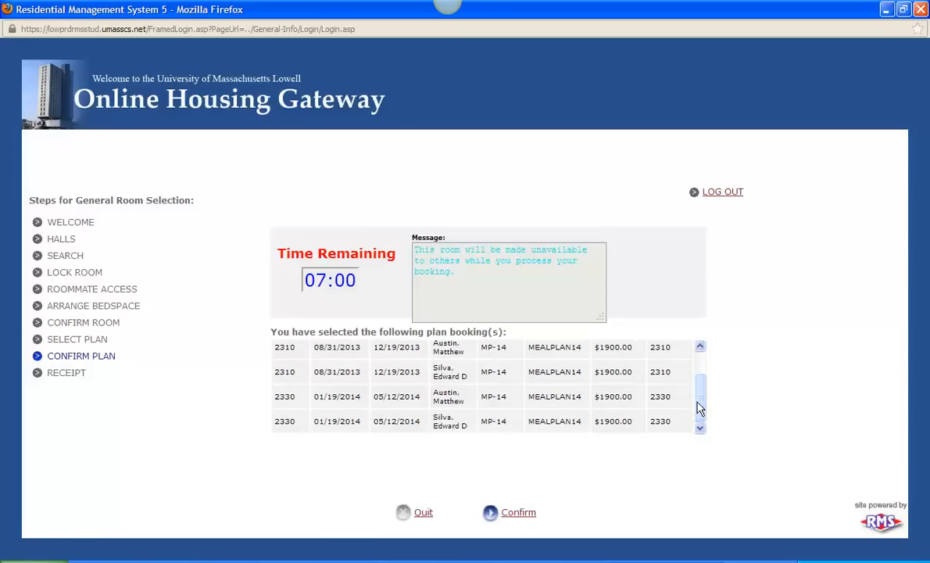
pyautogui.scroll(3)
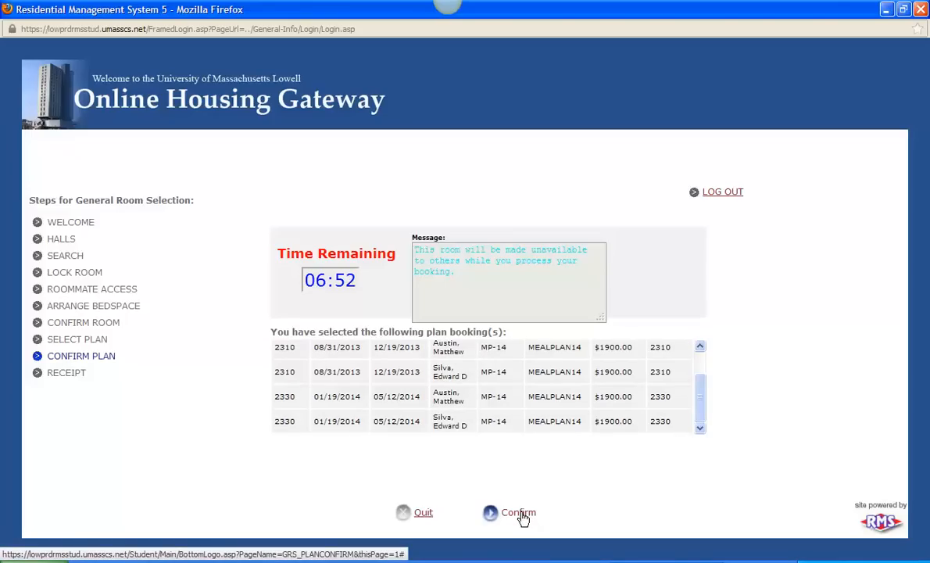
pyautogui.click(518, 512)
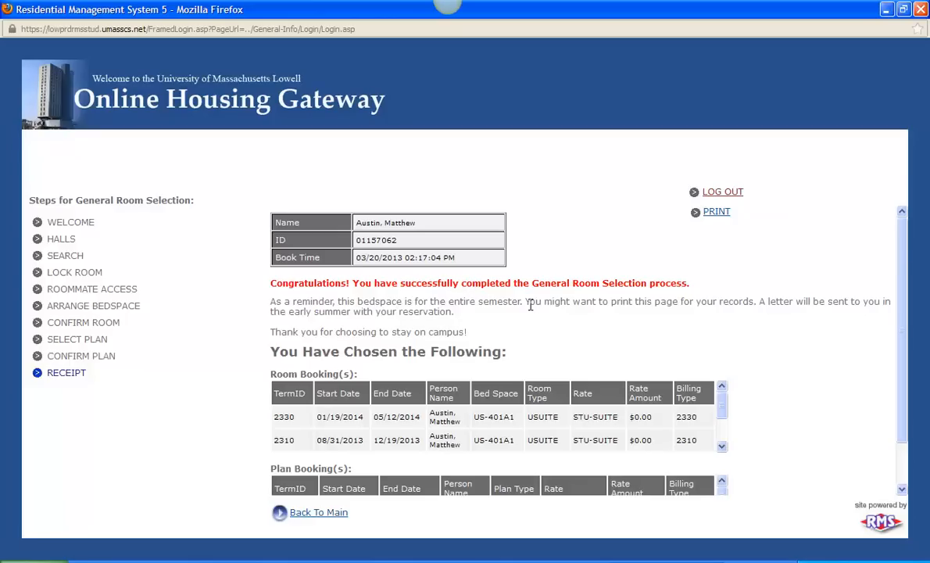
pyautogui.moveTo(566, 248)
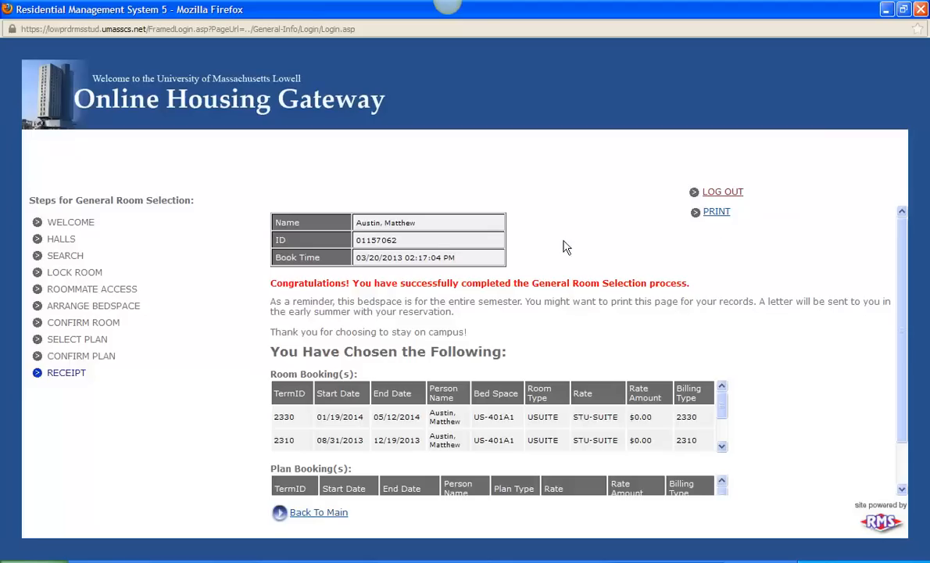
pyautogui.moveTo(438, 344)
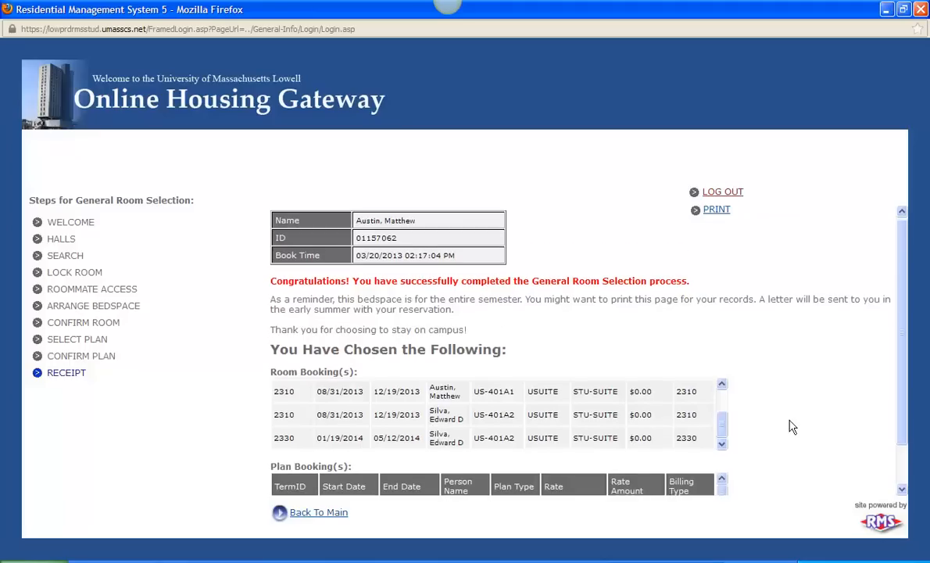
# Scroll the receipt to view US-401 room bookings and MP-14 plan entries
pyautogui.scroll(-3)
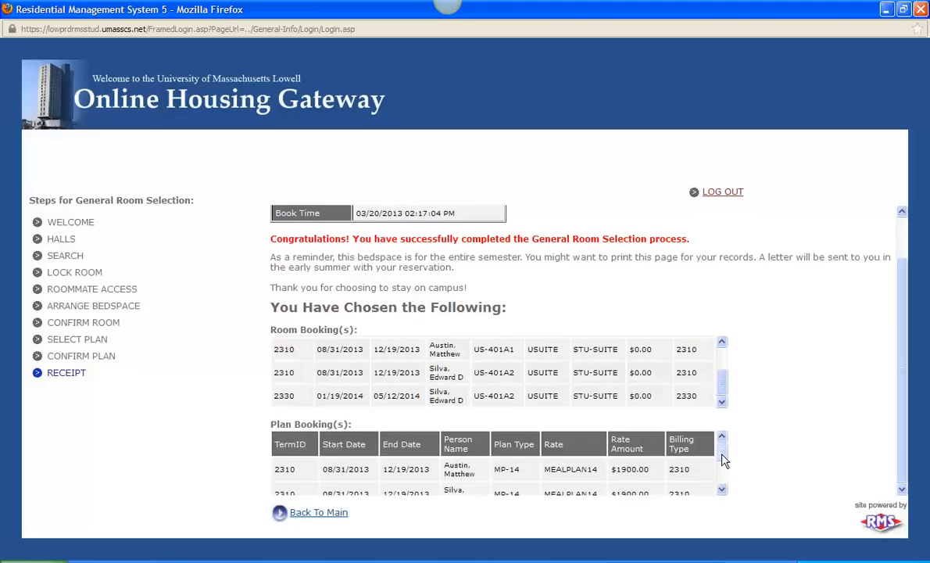